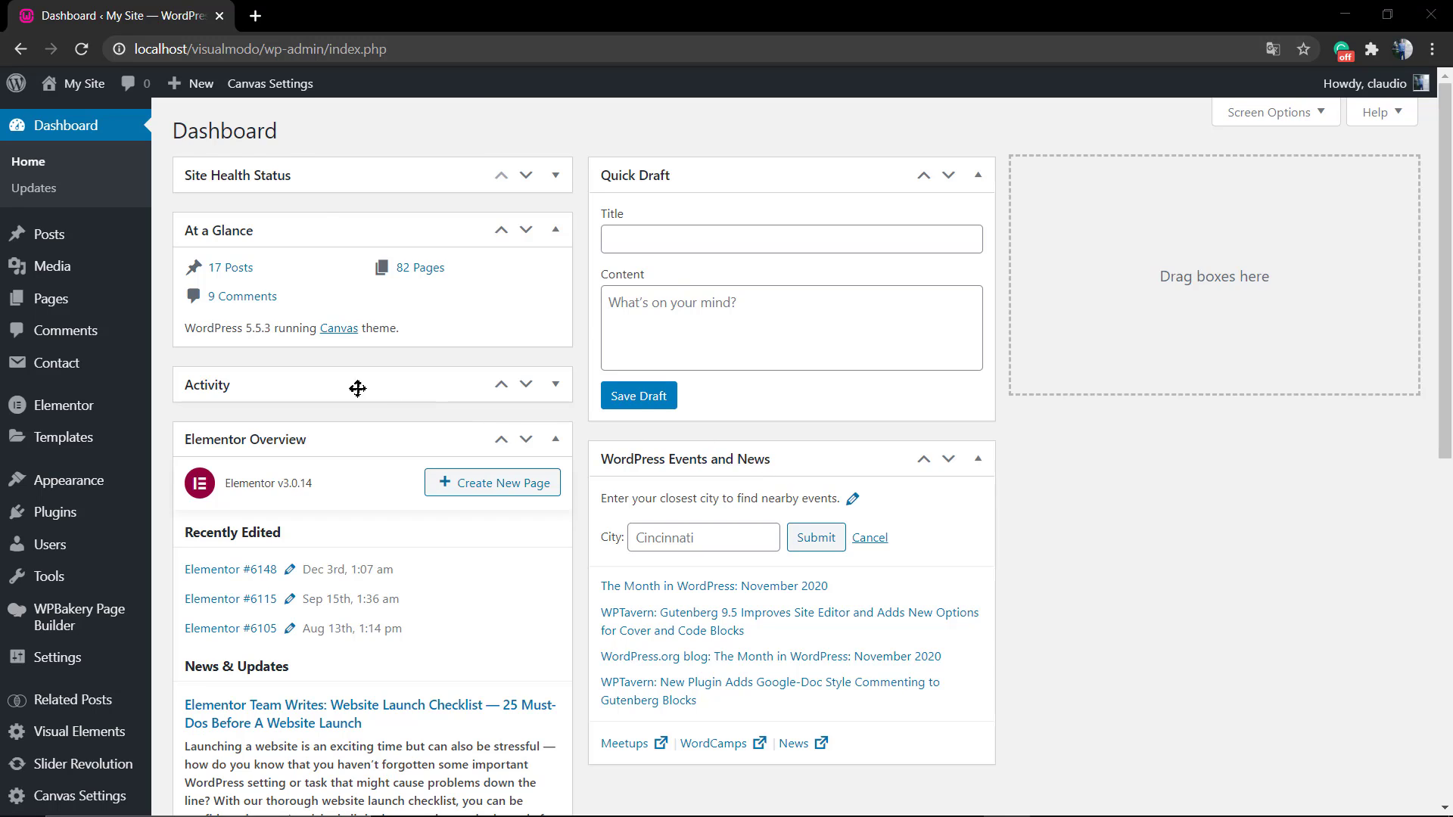
mouse_move(66, 405)
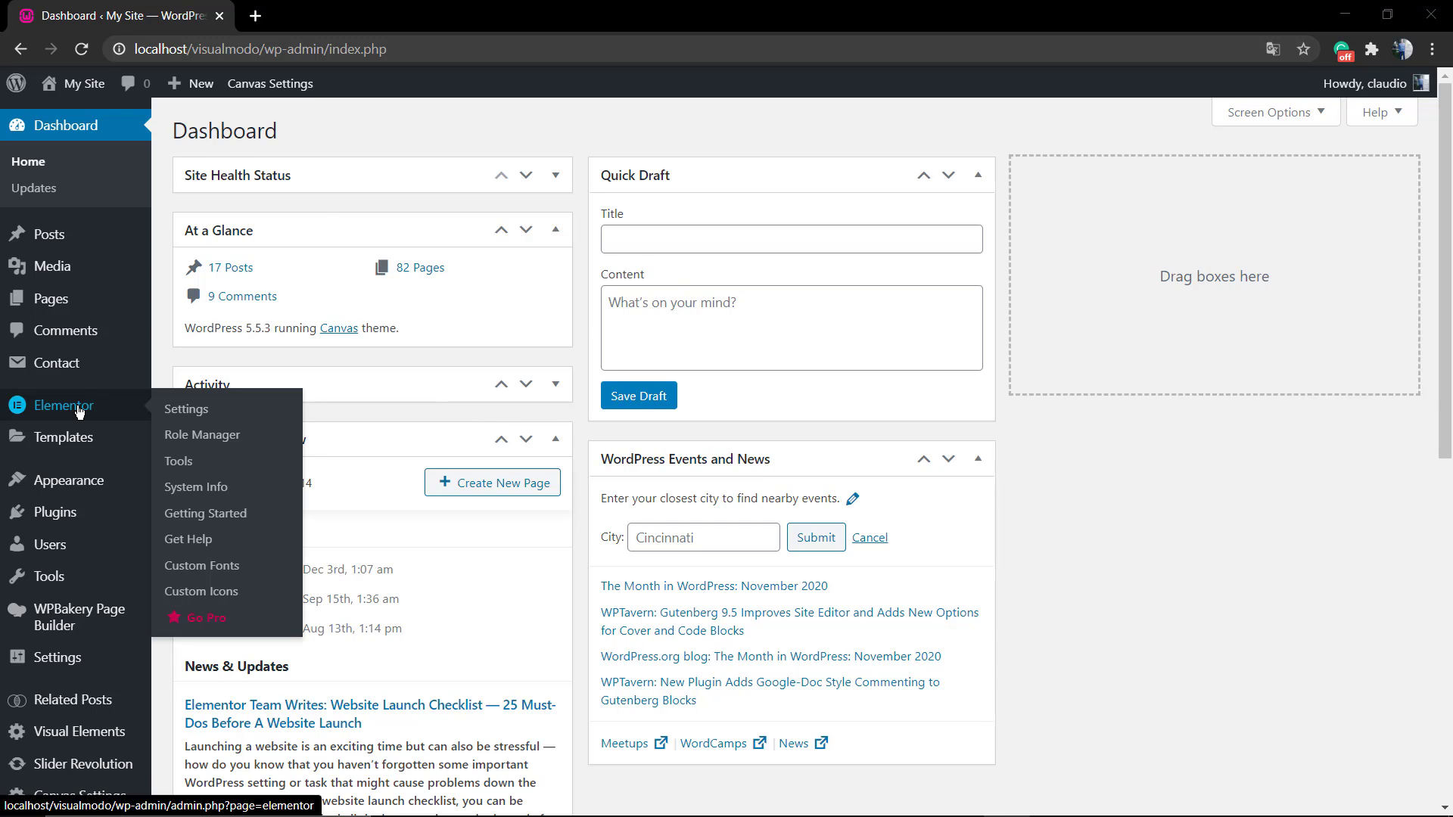
mouse_move(79, 409)
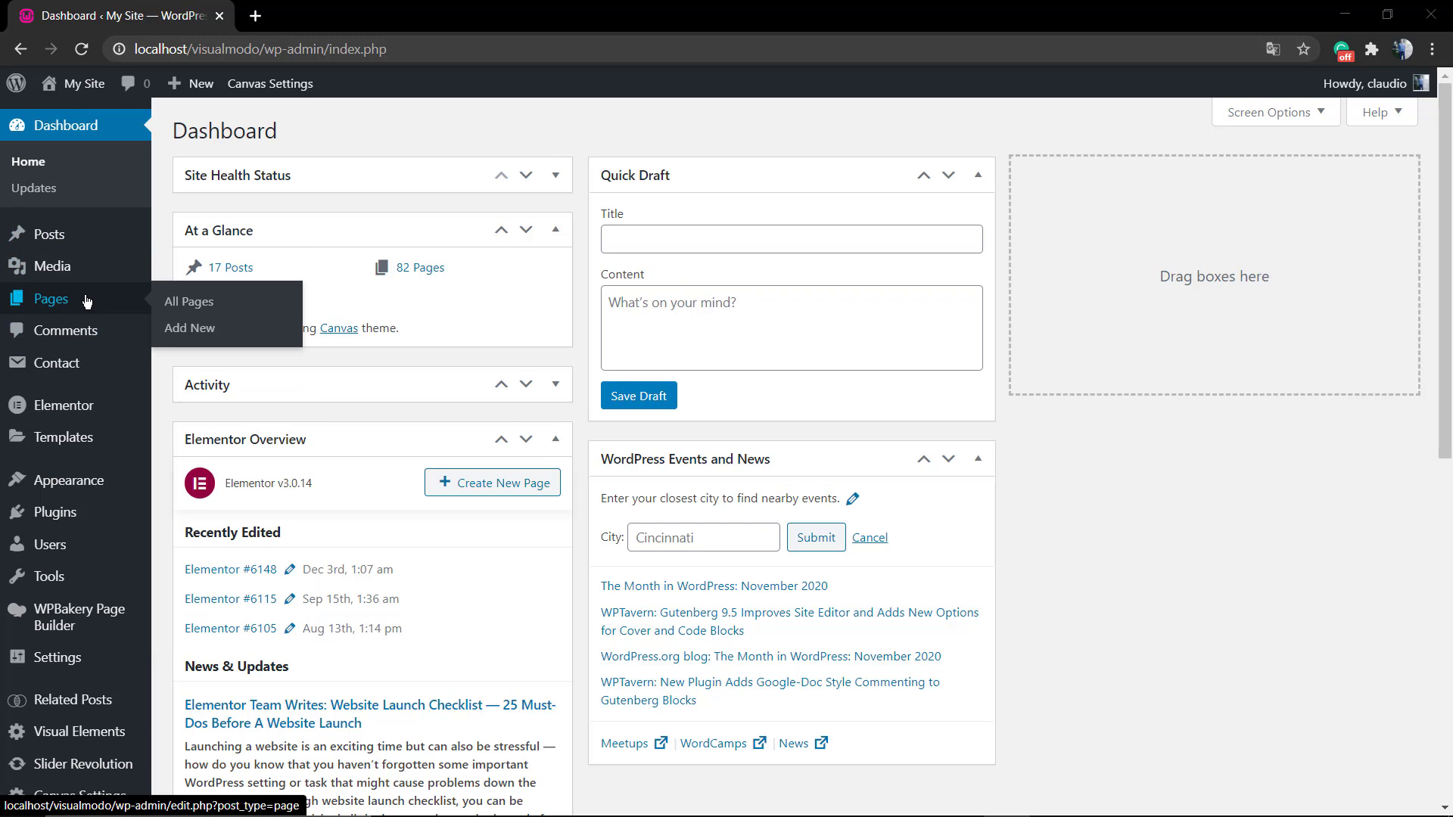
Create a new page from Pages > Add New and send it to Edit with Elementor.
left_click(191, 329)
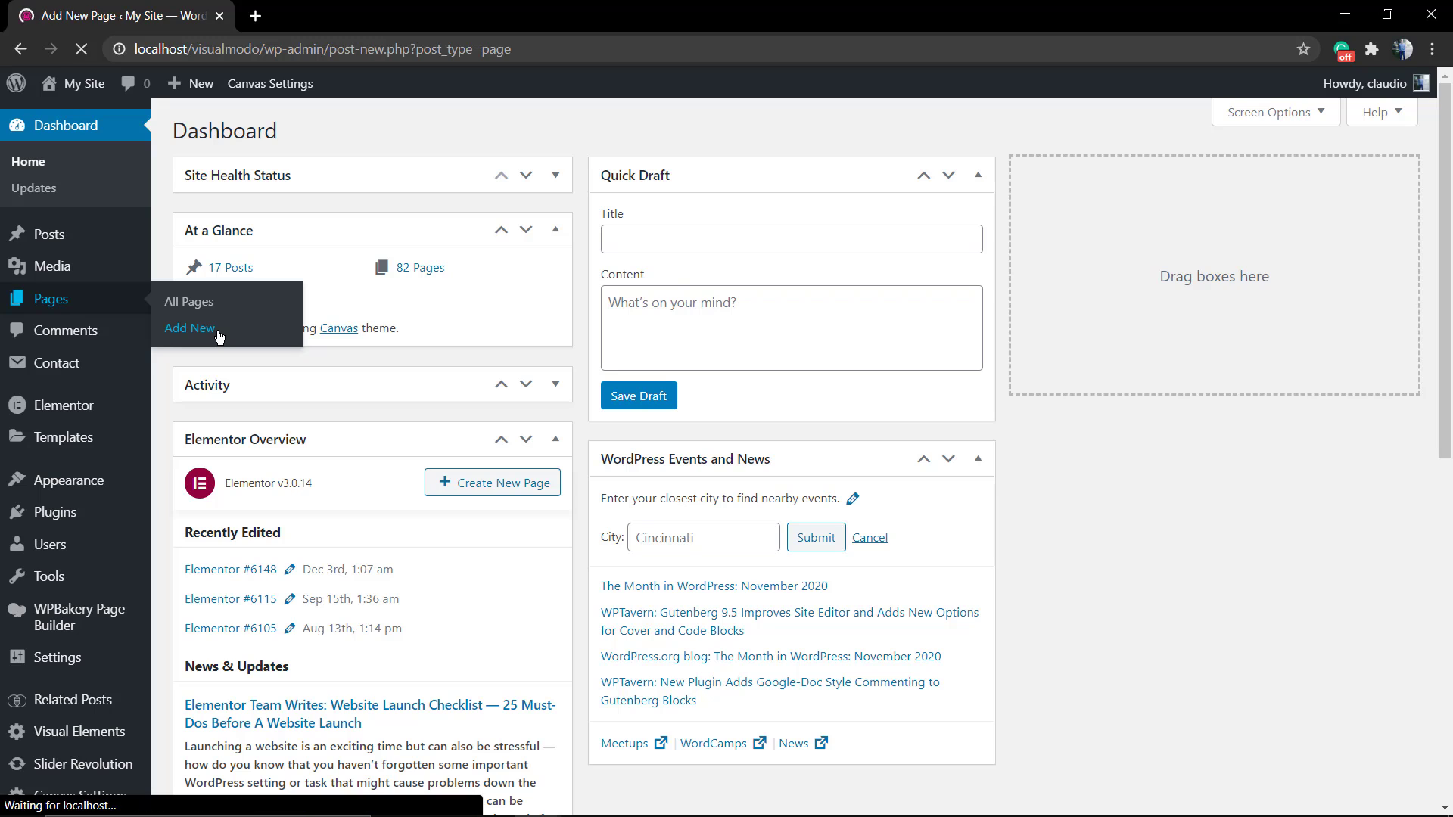
left_click(189, 327)
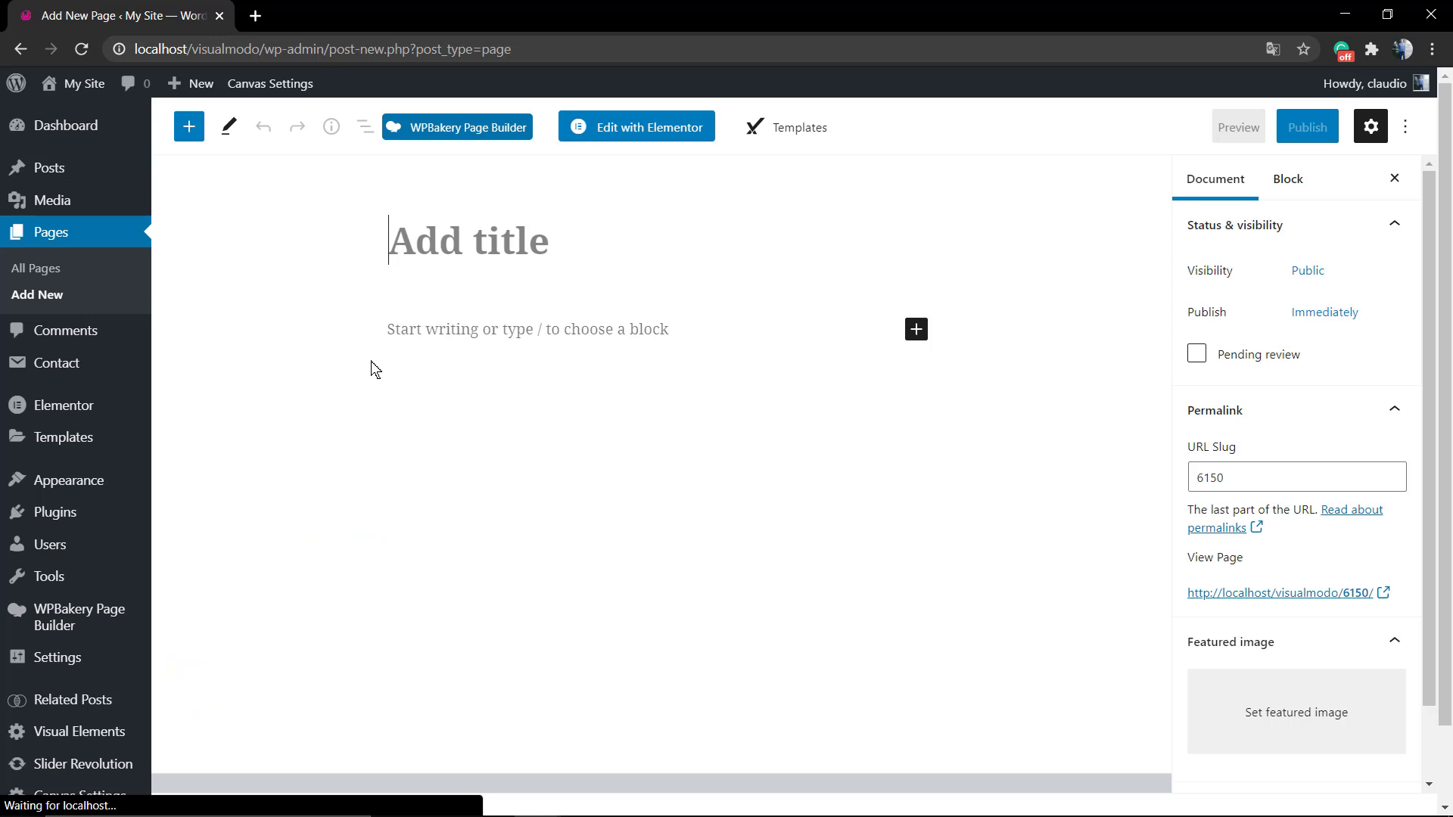
left_click(638, 127)
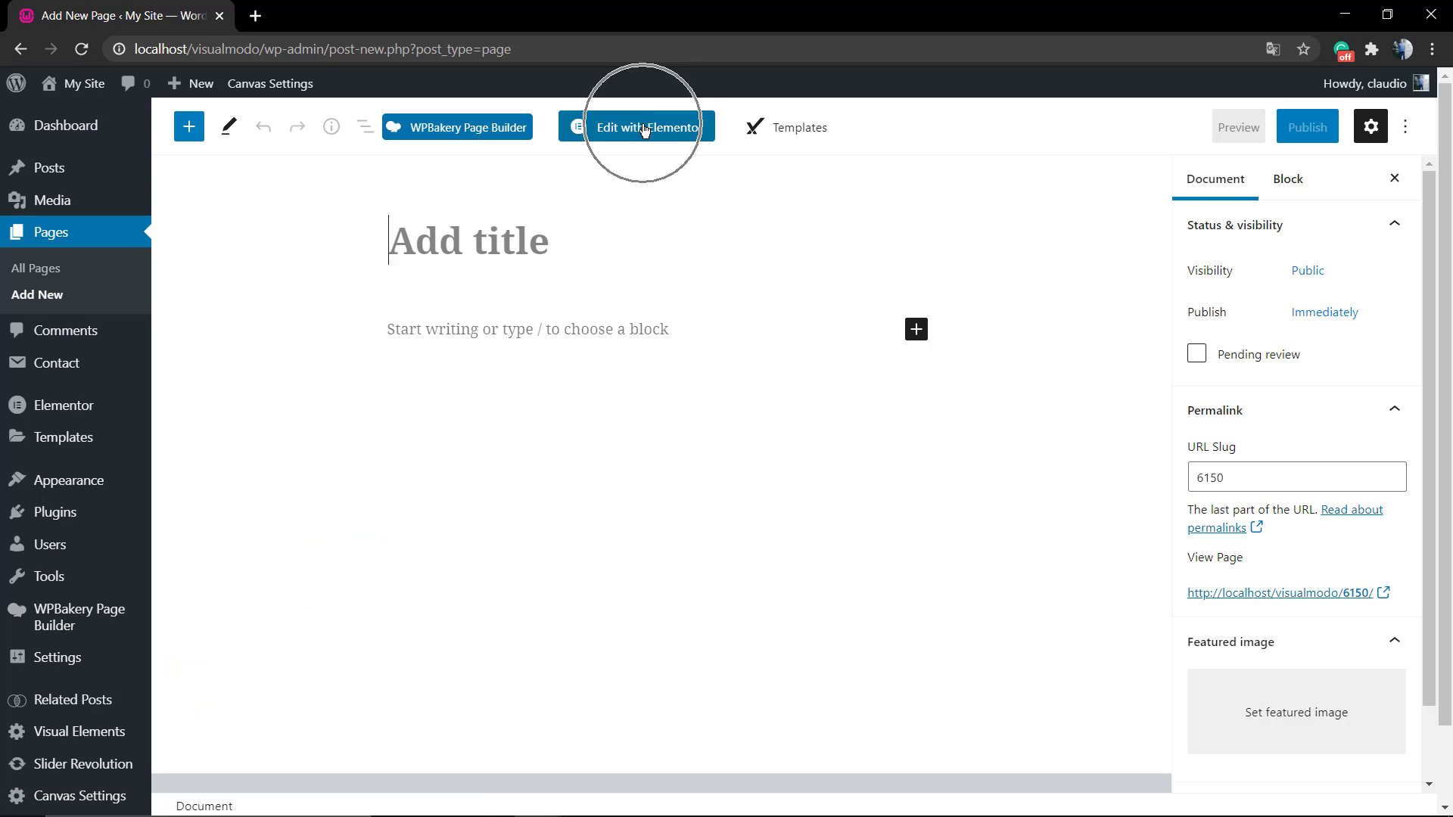
Load the page in the Elementor builder and scroll to the empty section.
left_click(637, 127)
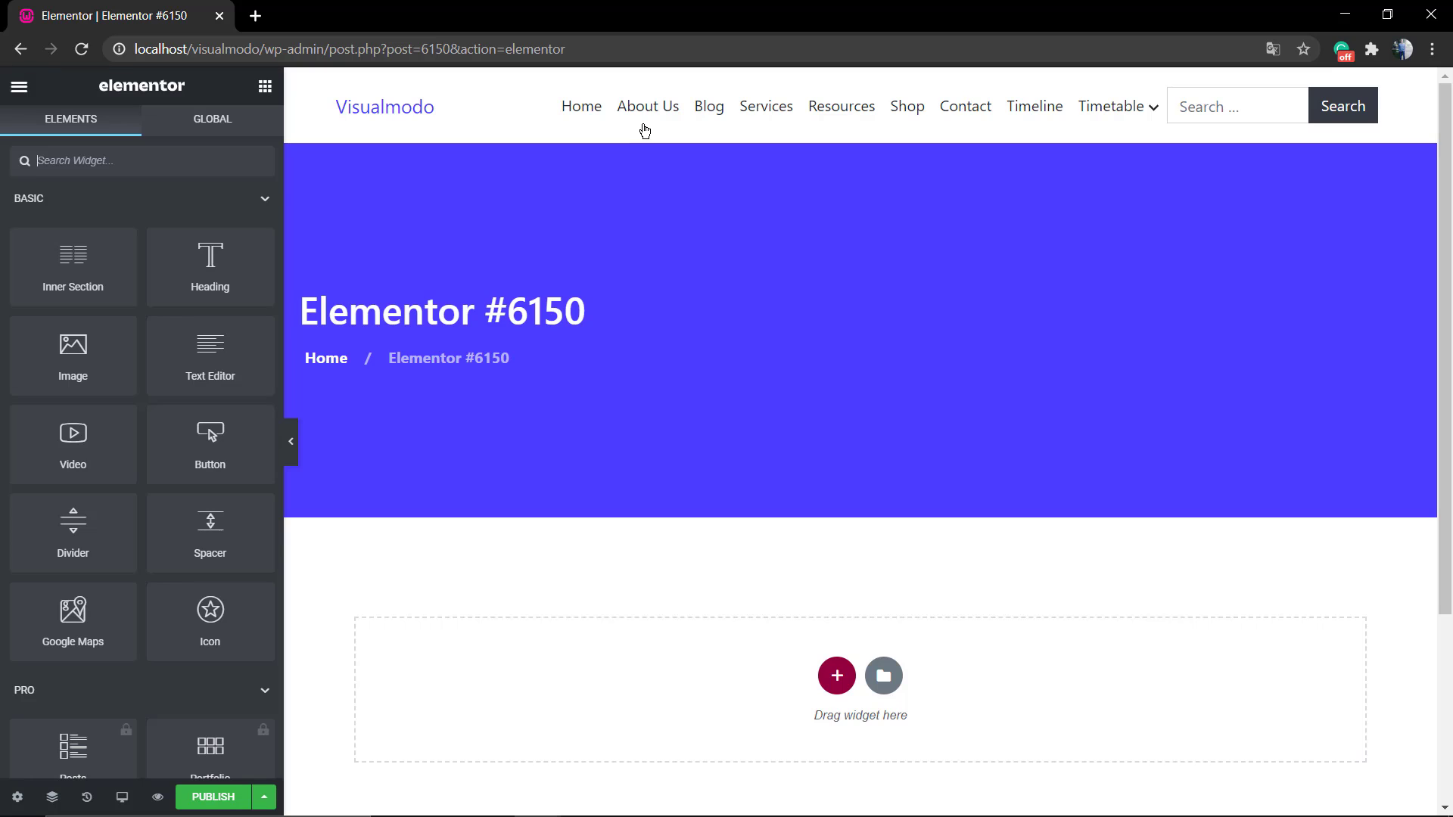
scroll("down", 3)
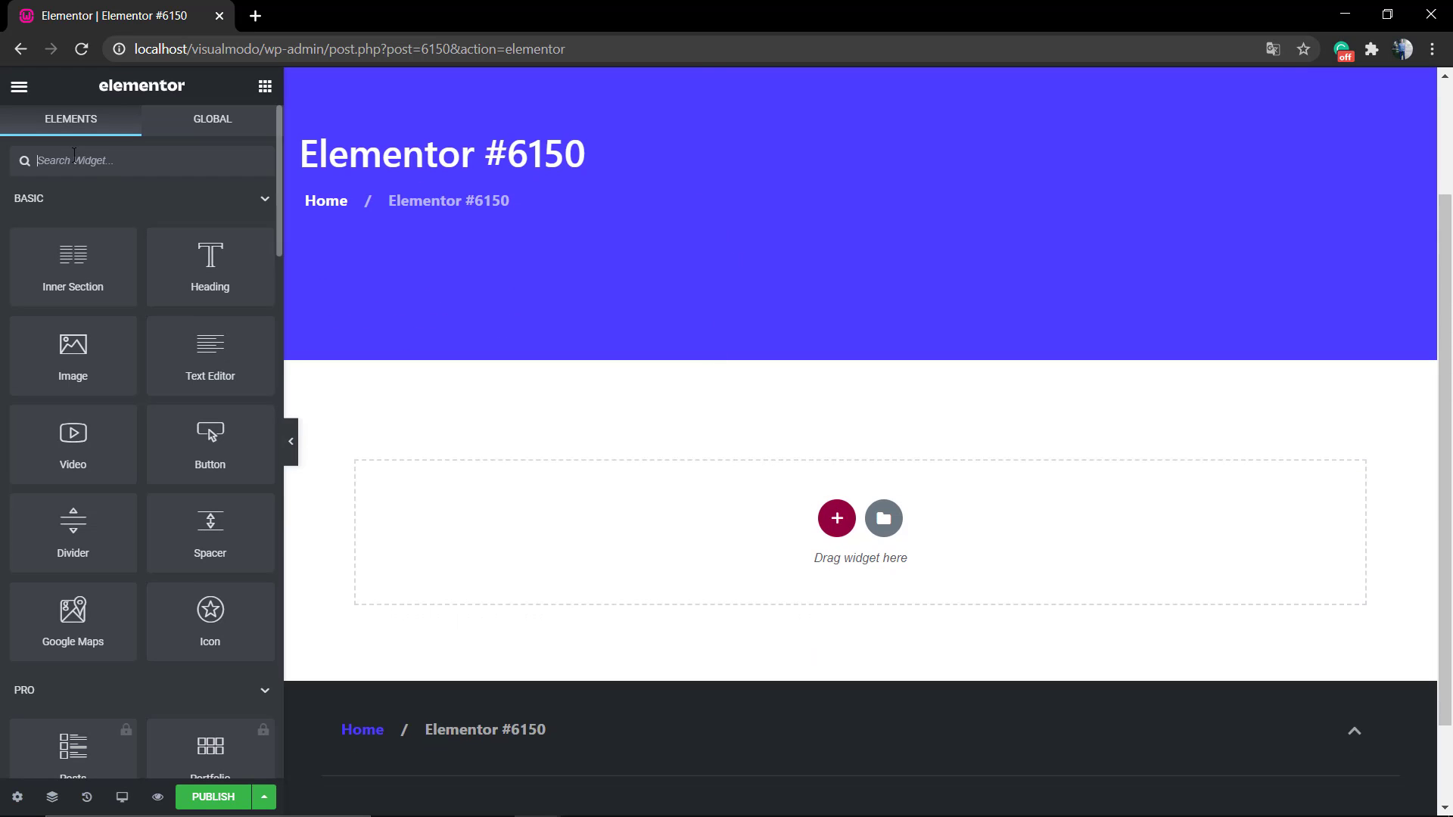
Filter the widget panel for the Progress Bar by searching 'pr'.
type("pro")
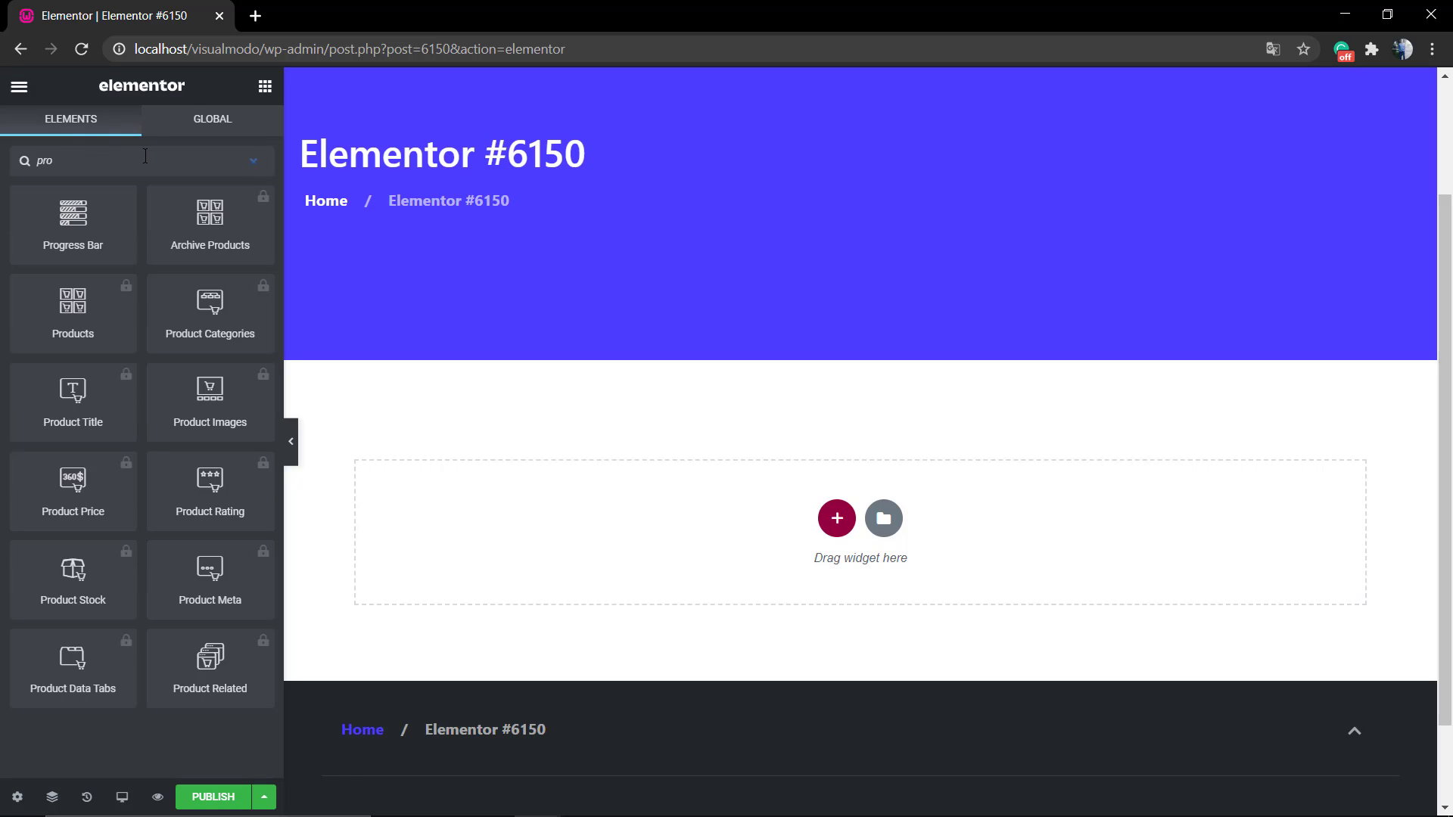
mouse_move(72, 223)
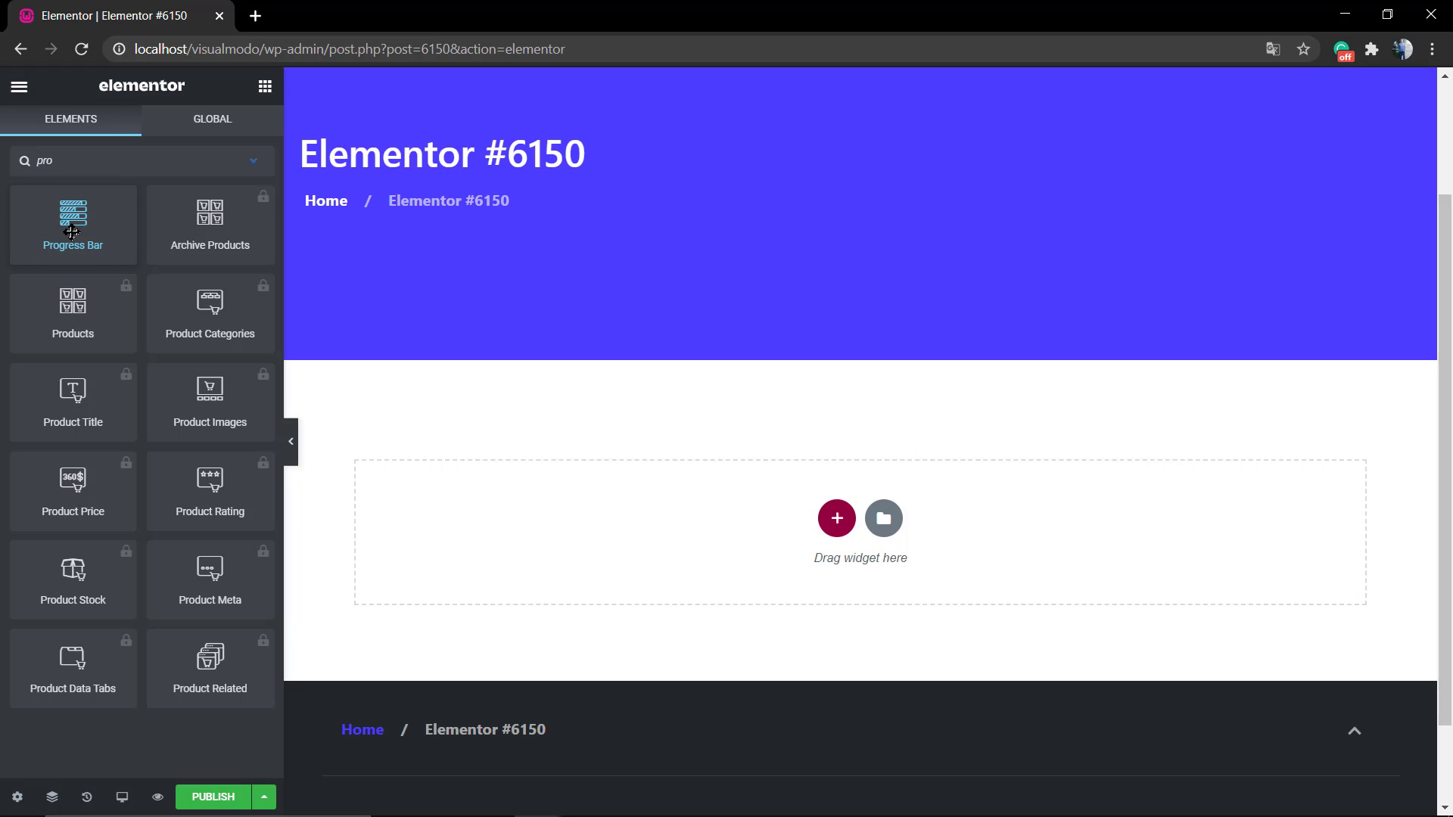
mouse_move(50, 218)
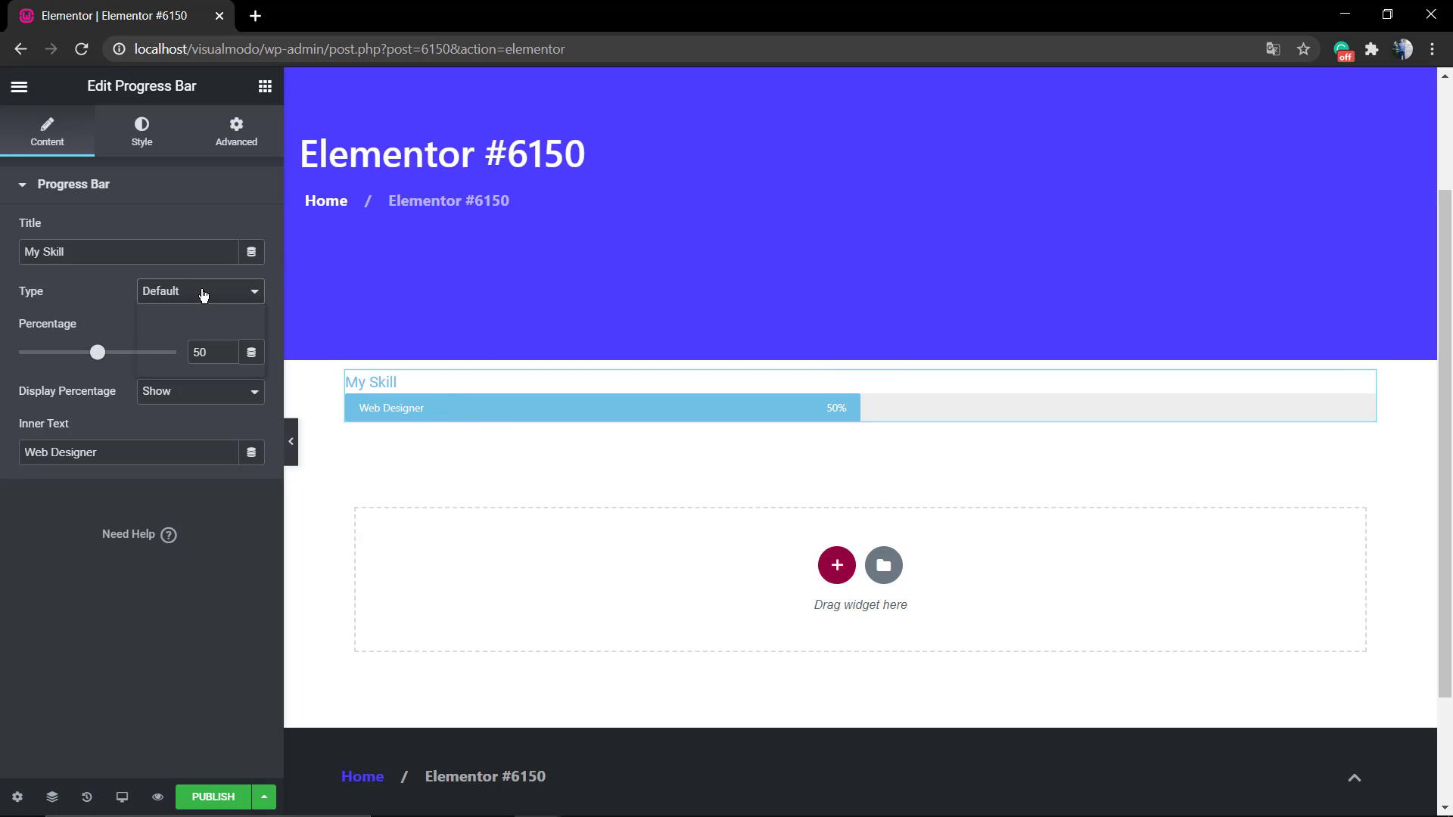
Cycle the bar's Type through Success and Warning, settling on blue Info.
left_click(198, 290)
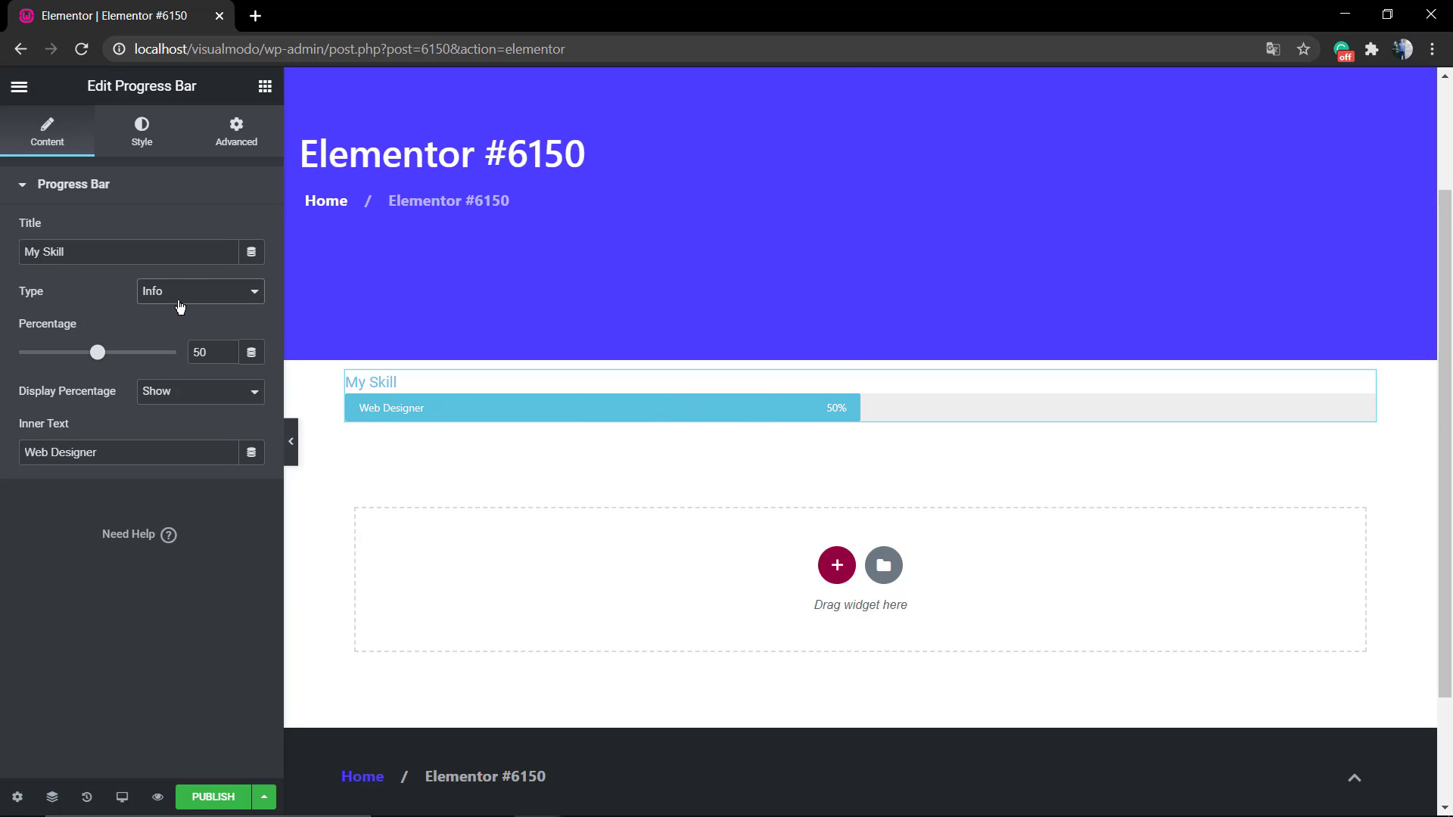
left_click(199, 291)
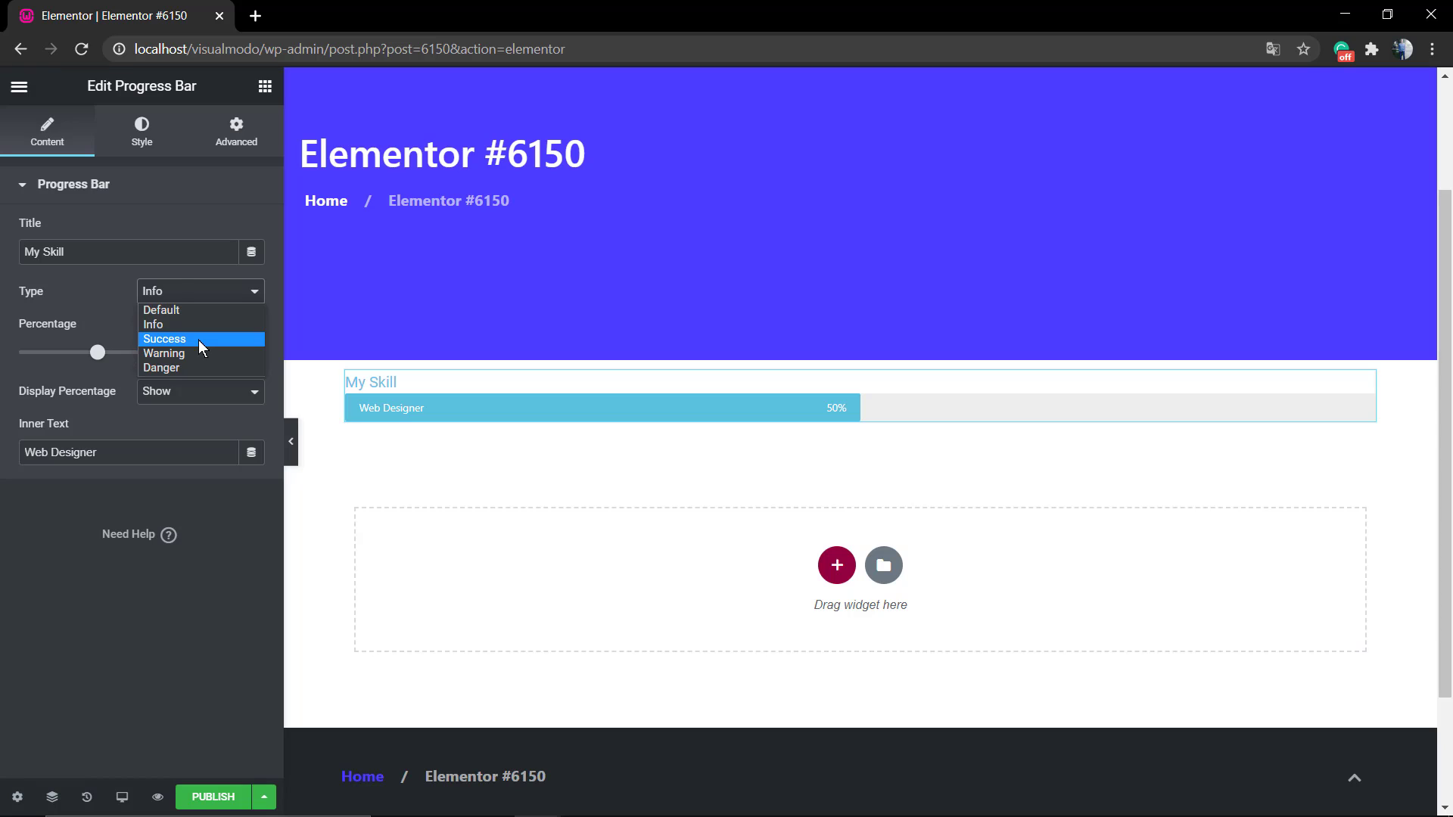
left_click(164, 338)
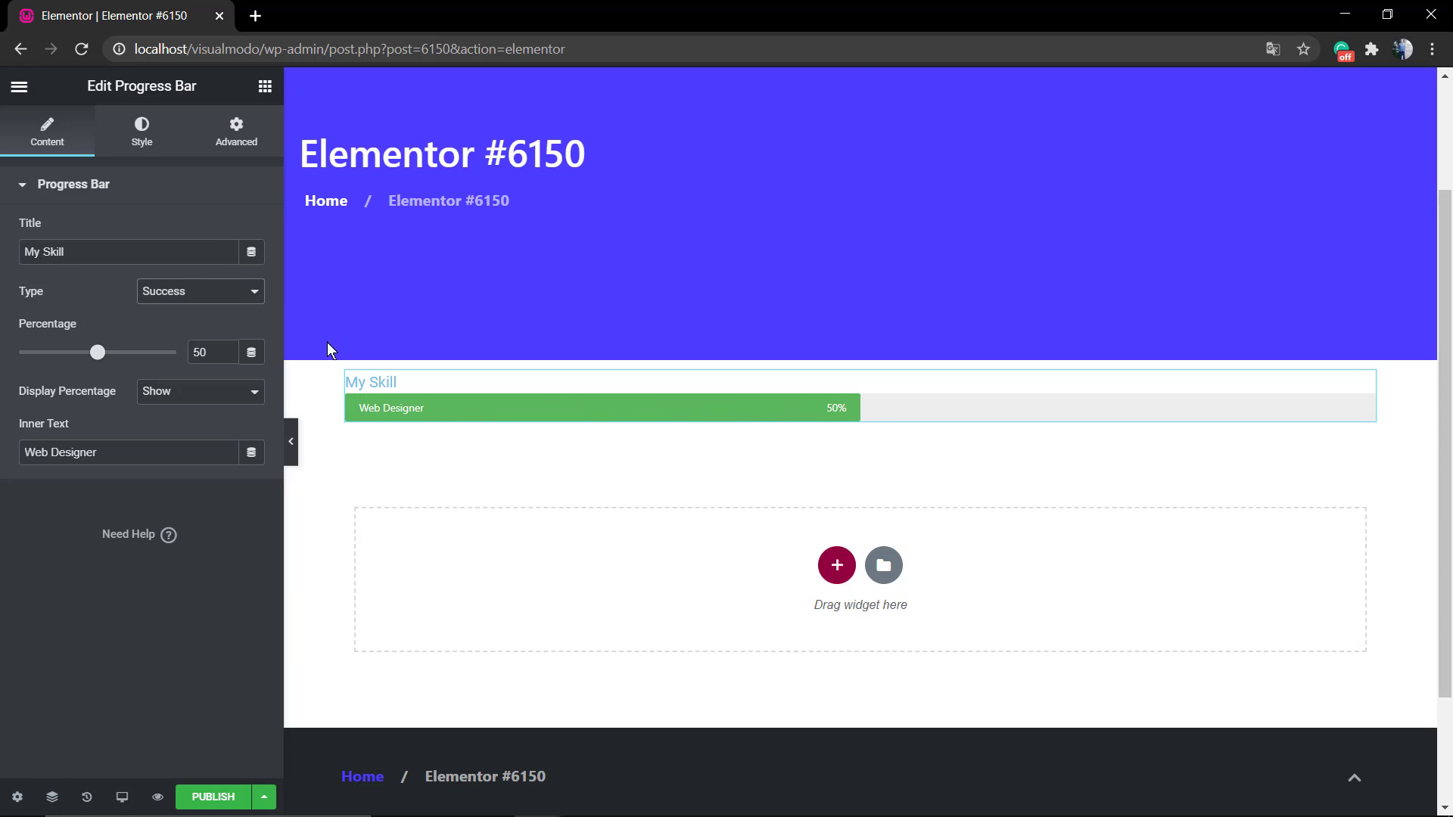
left_click(200, 290)
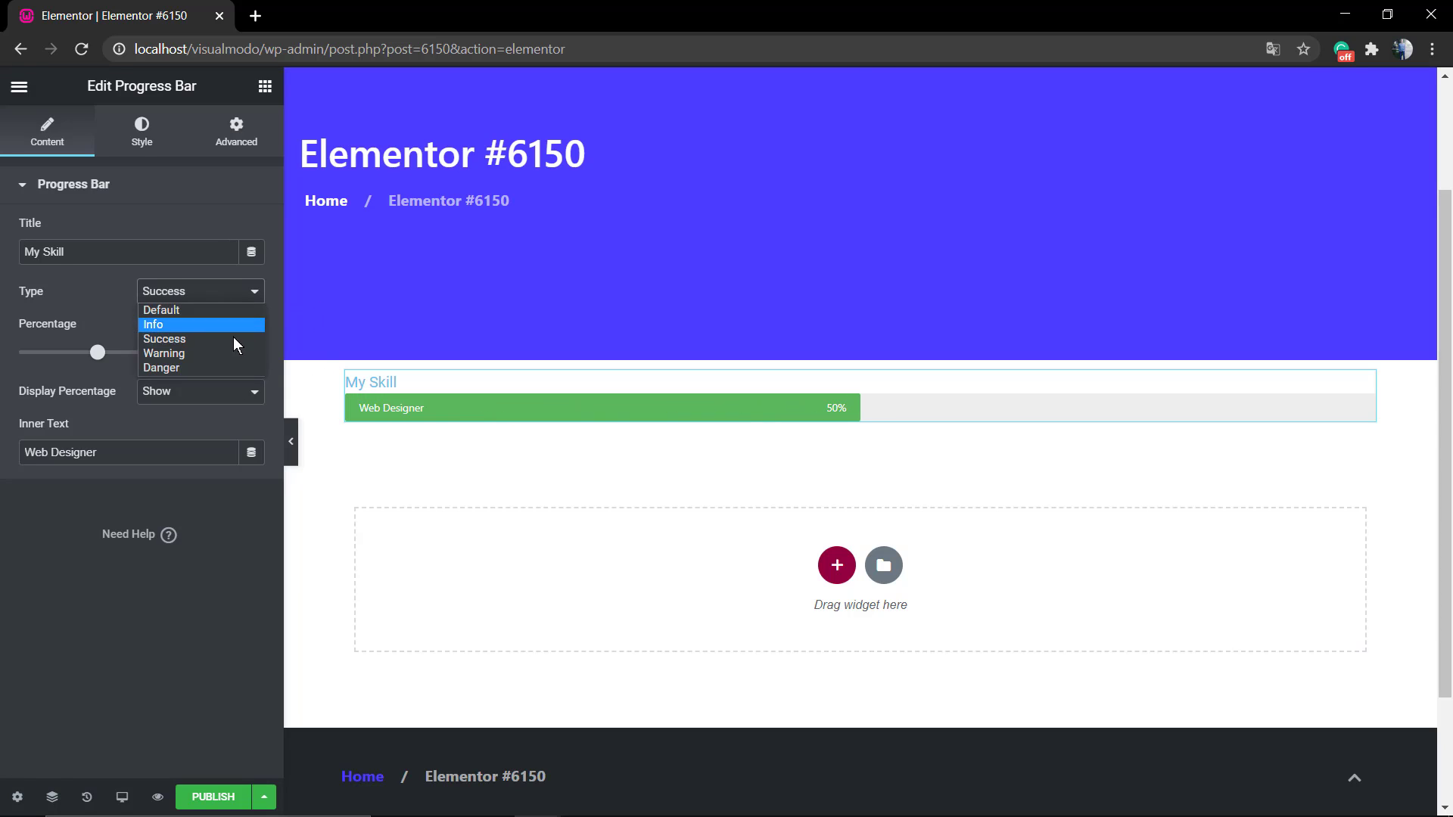
left_click(164, 354)
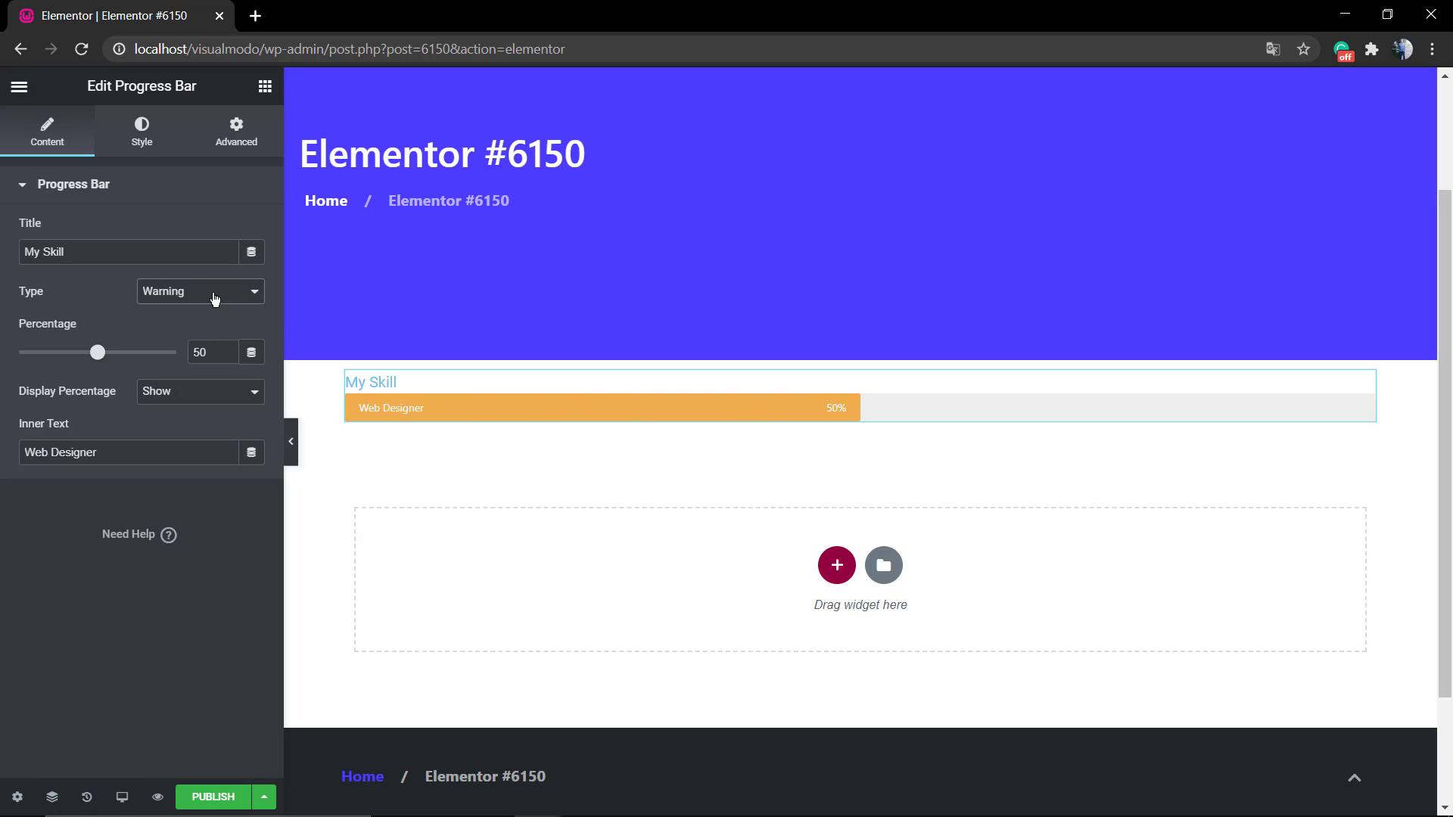
left_click(199, 290)
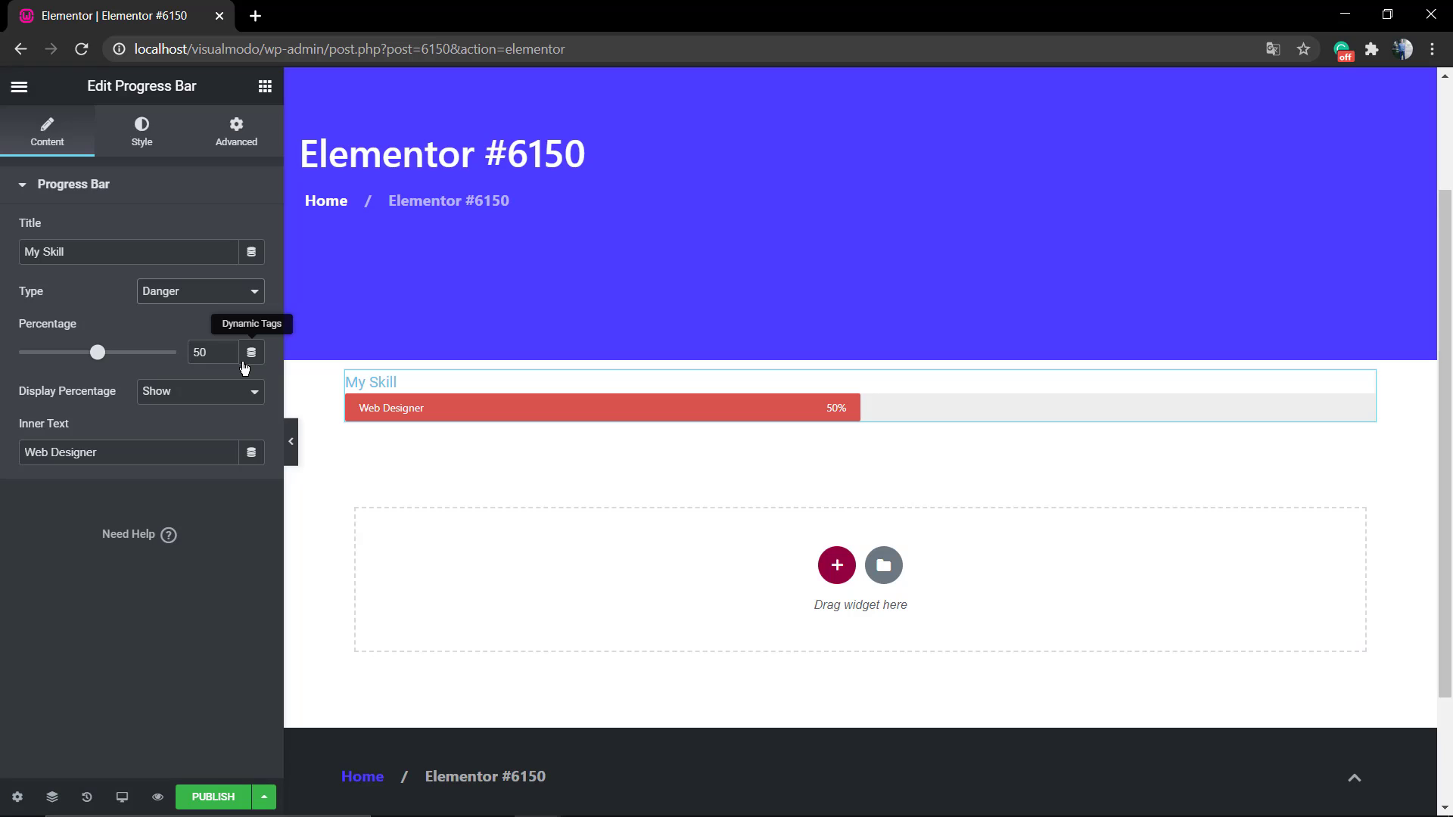
mouse_move(247, 321)
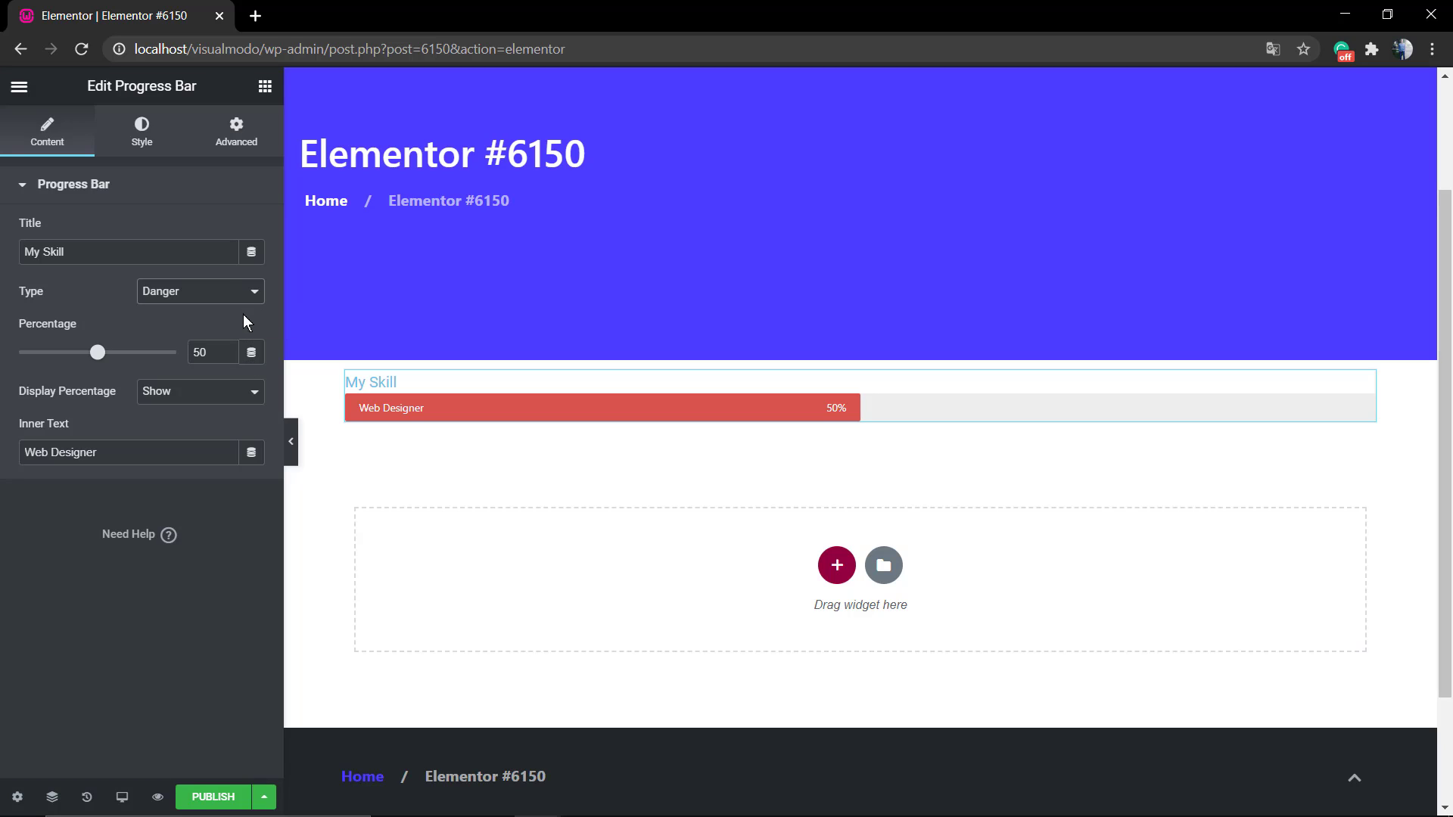
left_click(199, 291)
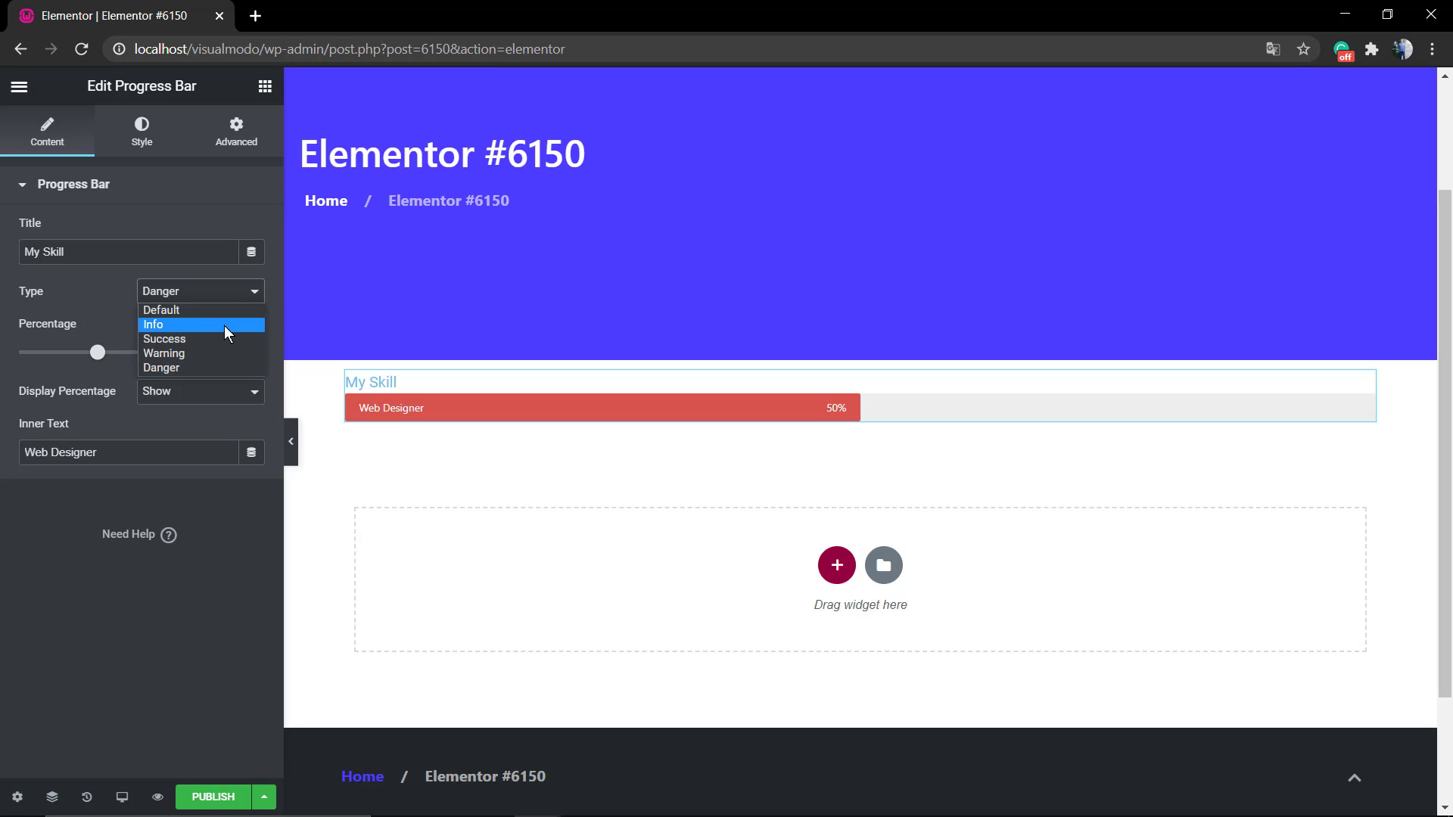
left_click(153, 324)
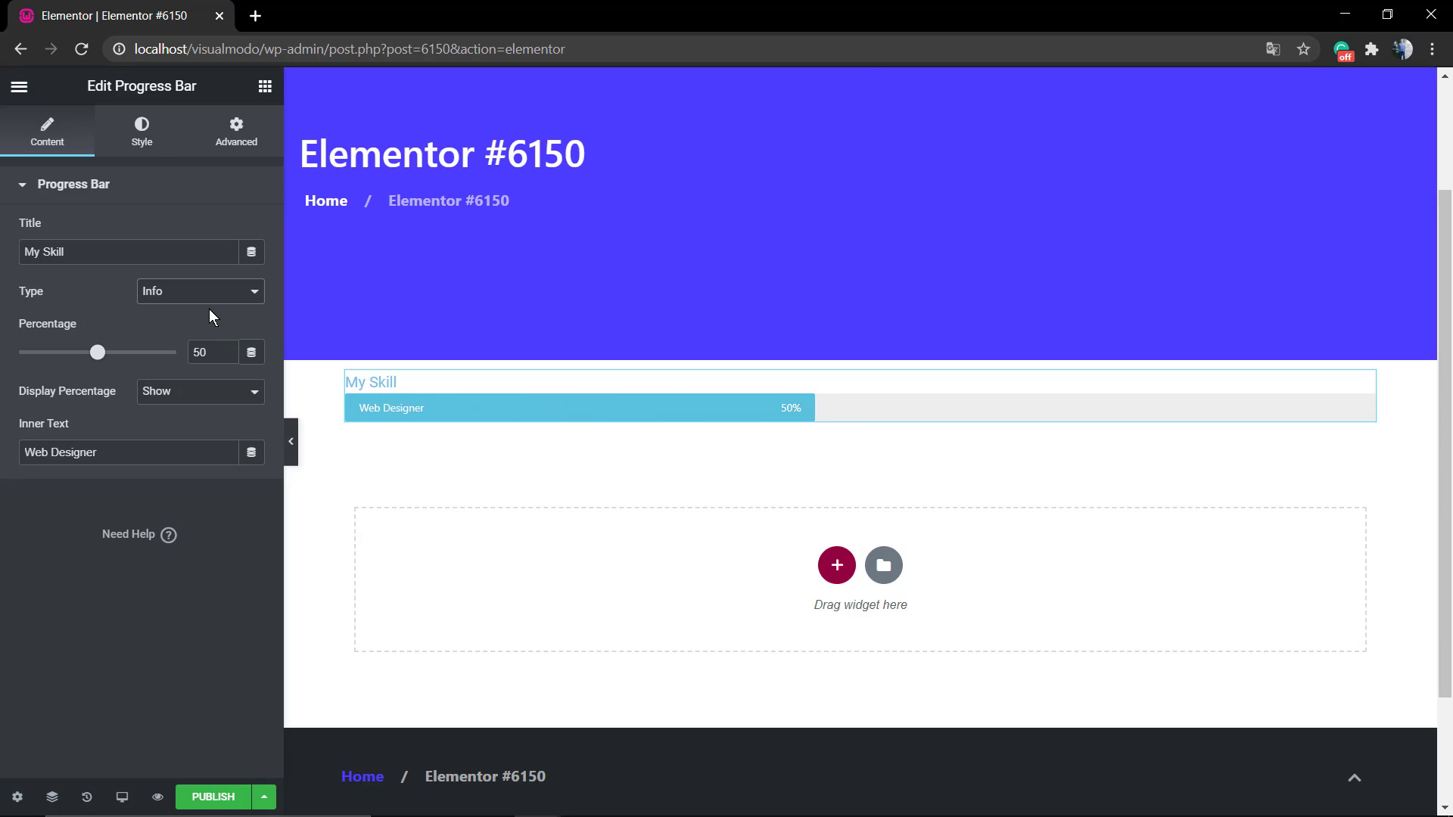
Fill the blue bar to 65% and adjust its percentage display option.
left_click_drag(99, 352, 121, 353)
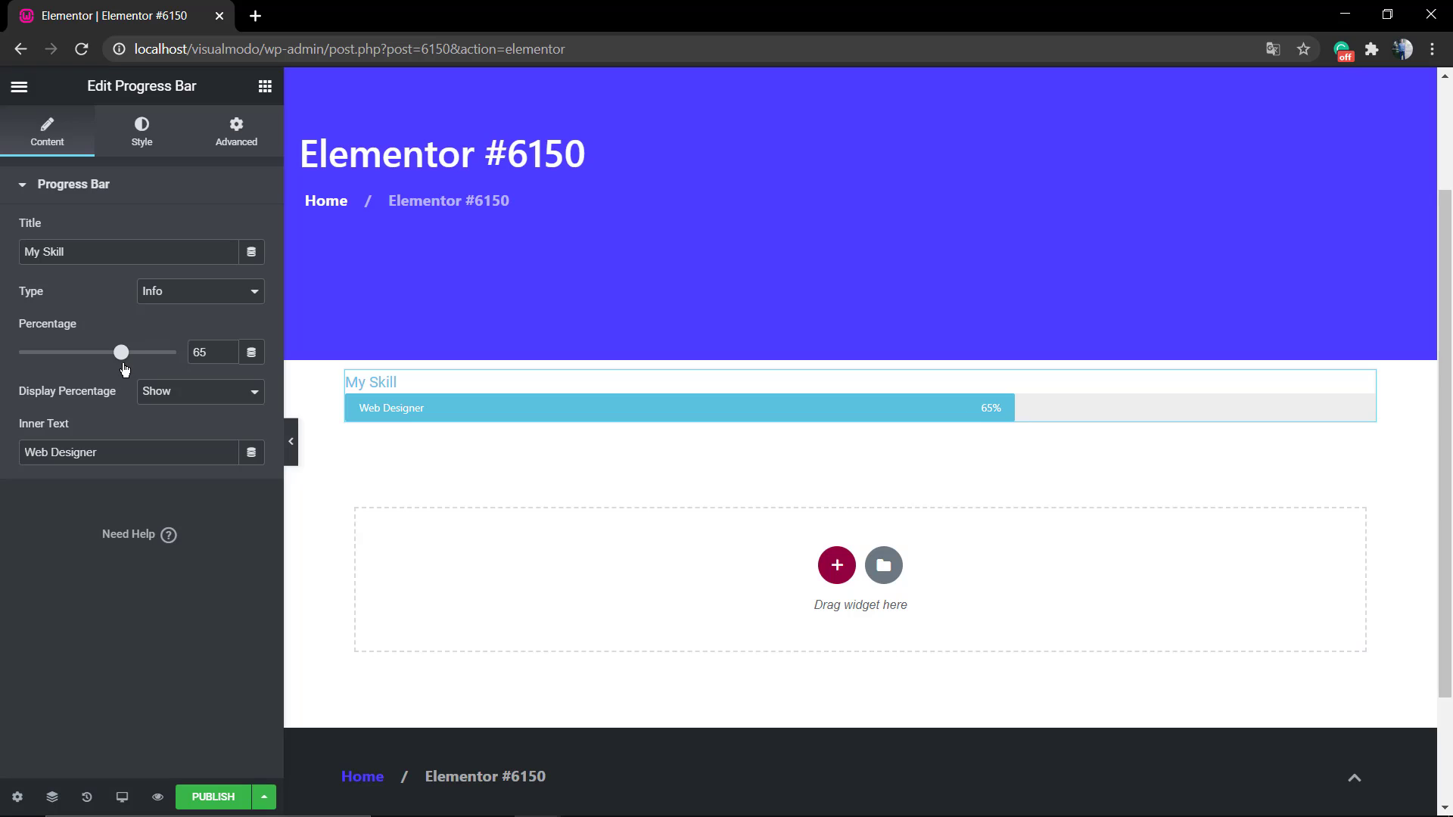
left_click(198, 390)
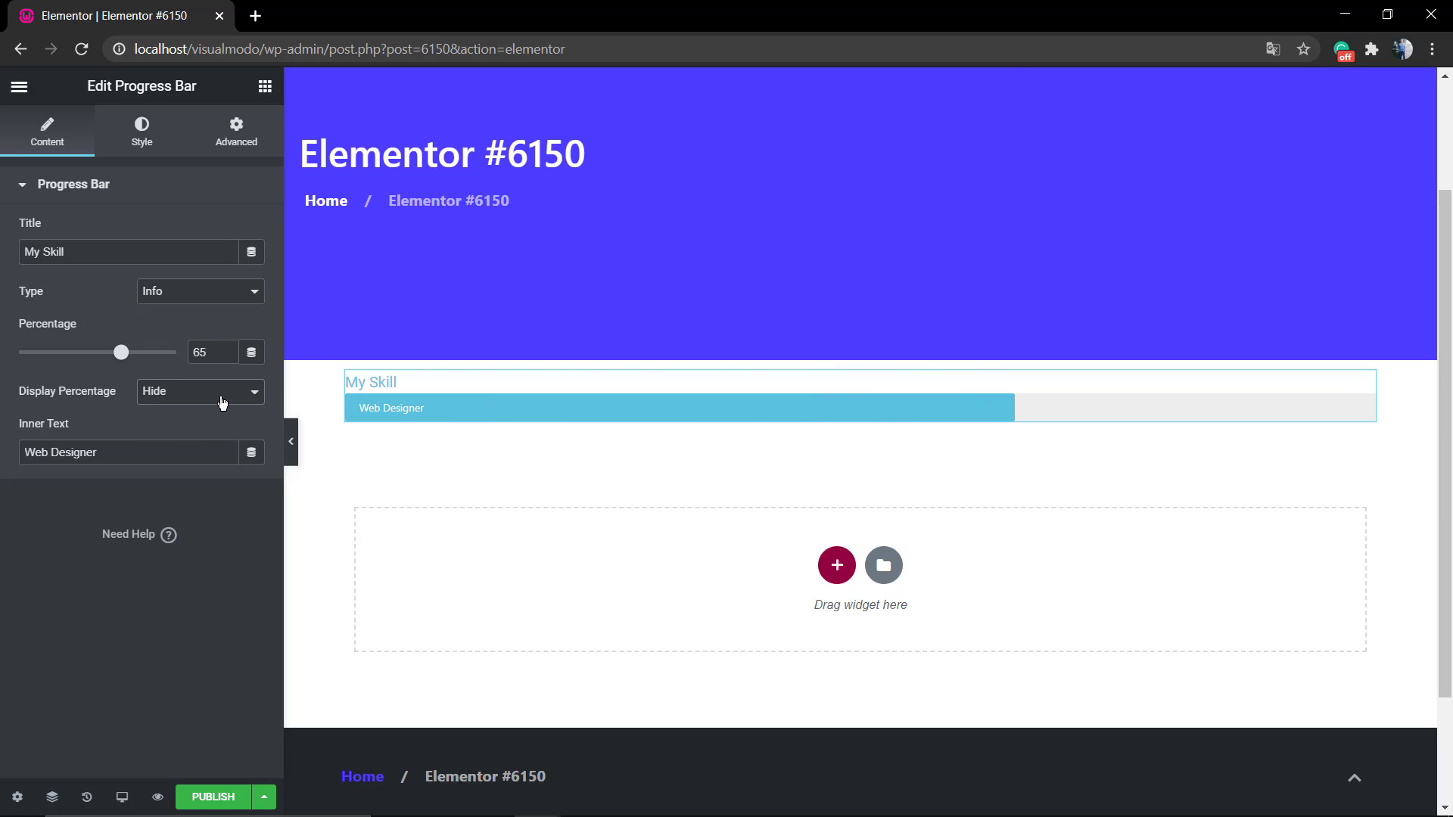
left_click(200, 391)
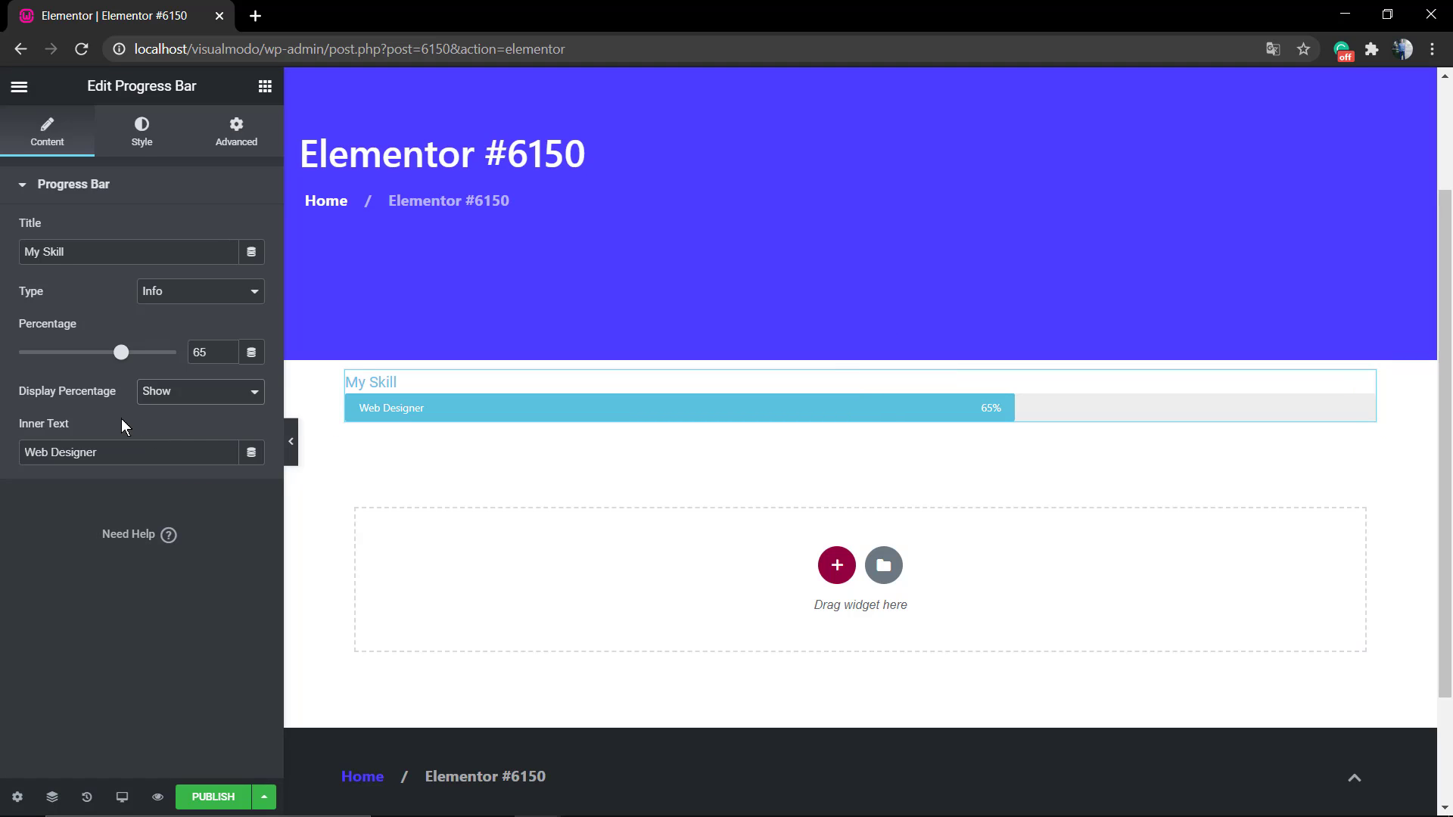
mouse_move(304, 300)
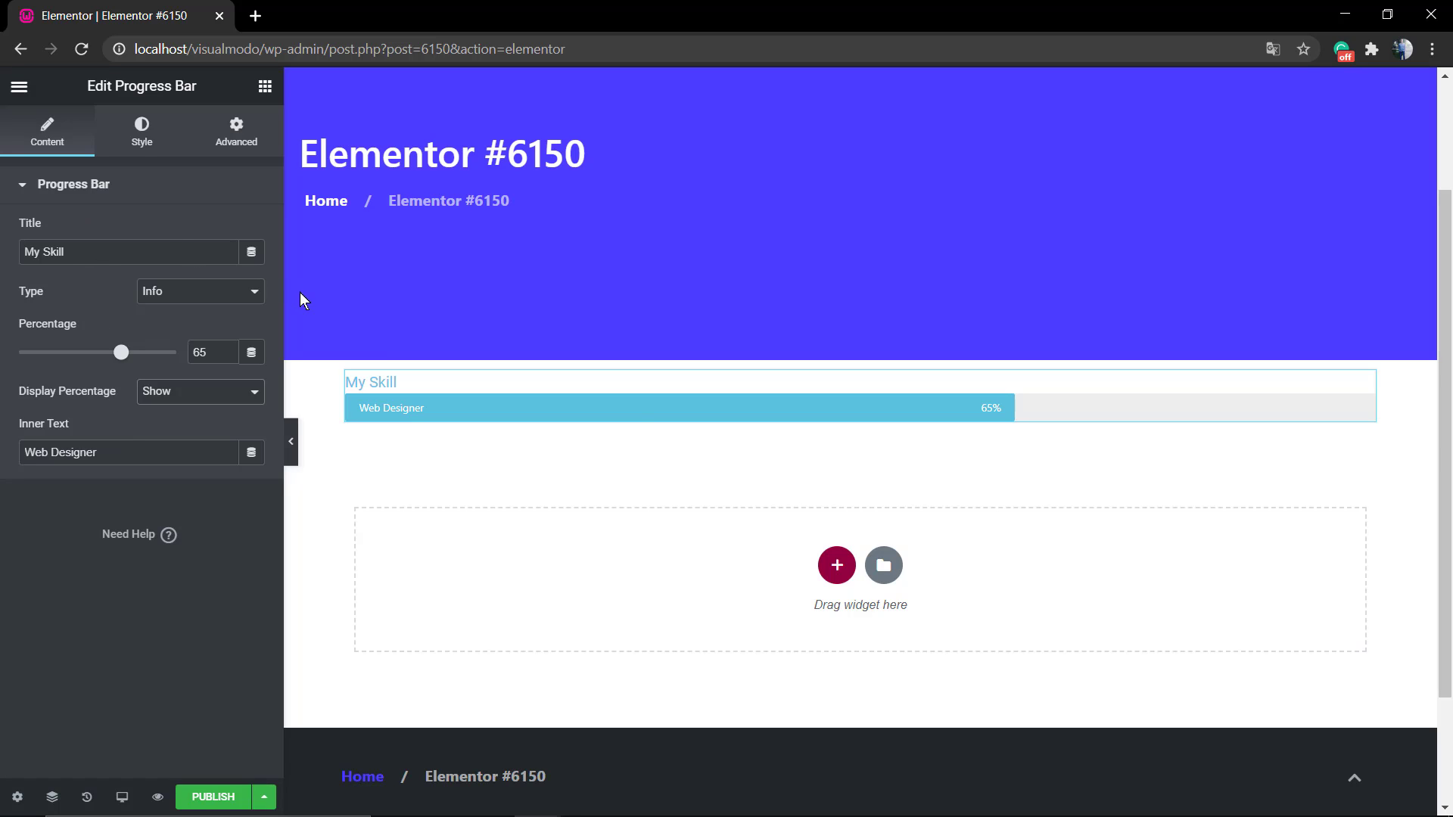
Duplicate the blue bar into an untitled green Success bar at 90%.
right_click(678, 407)
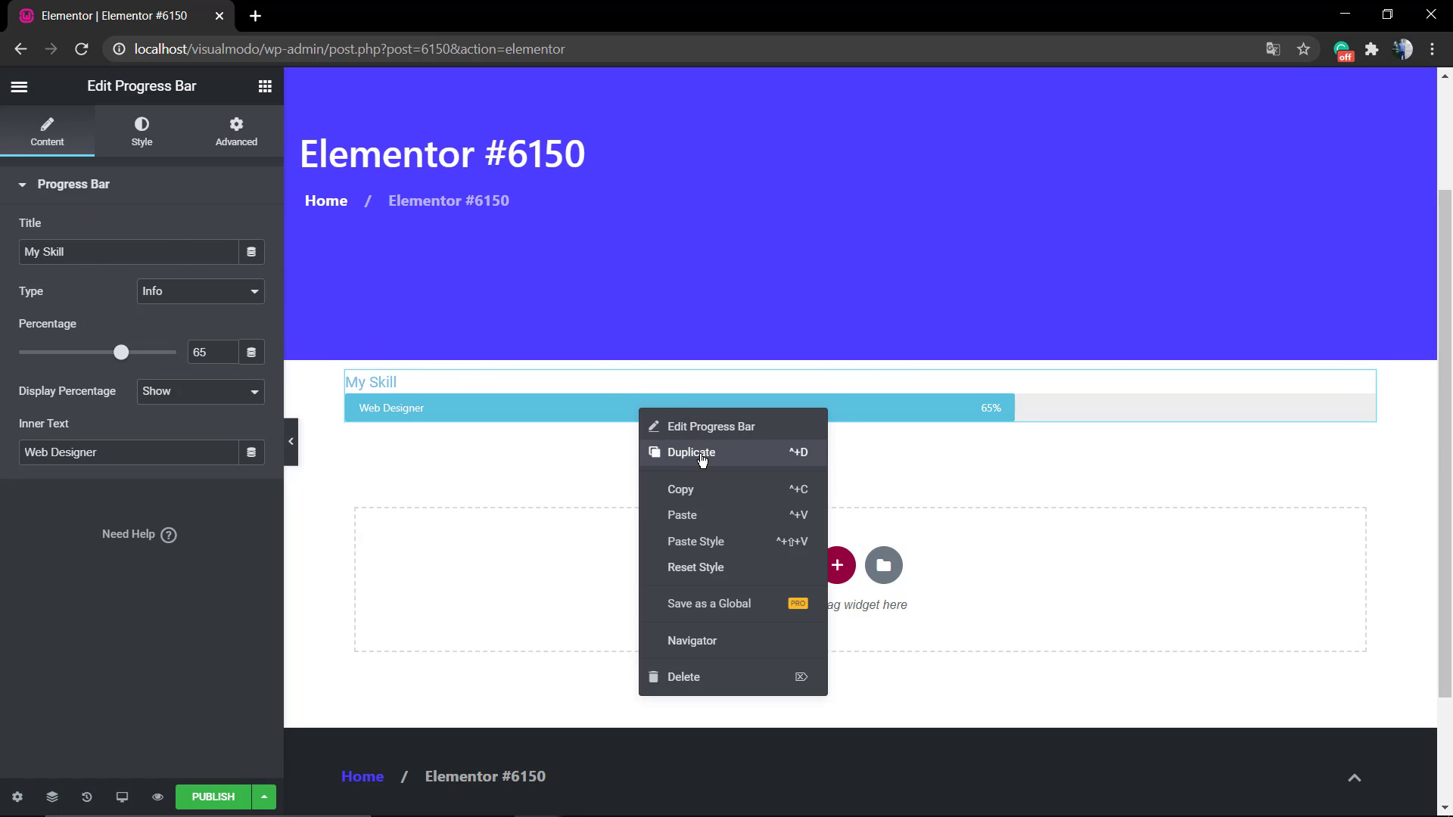
left_click(691, 453)
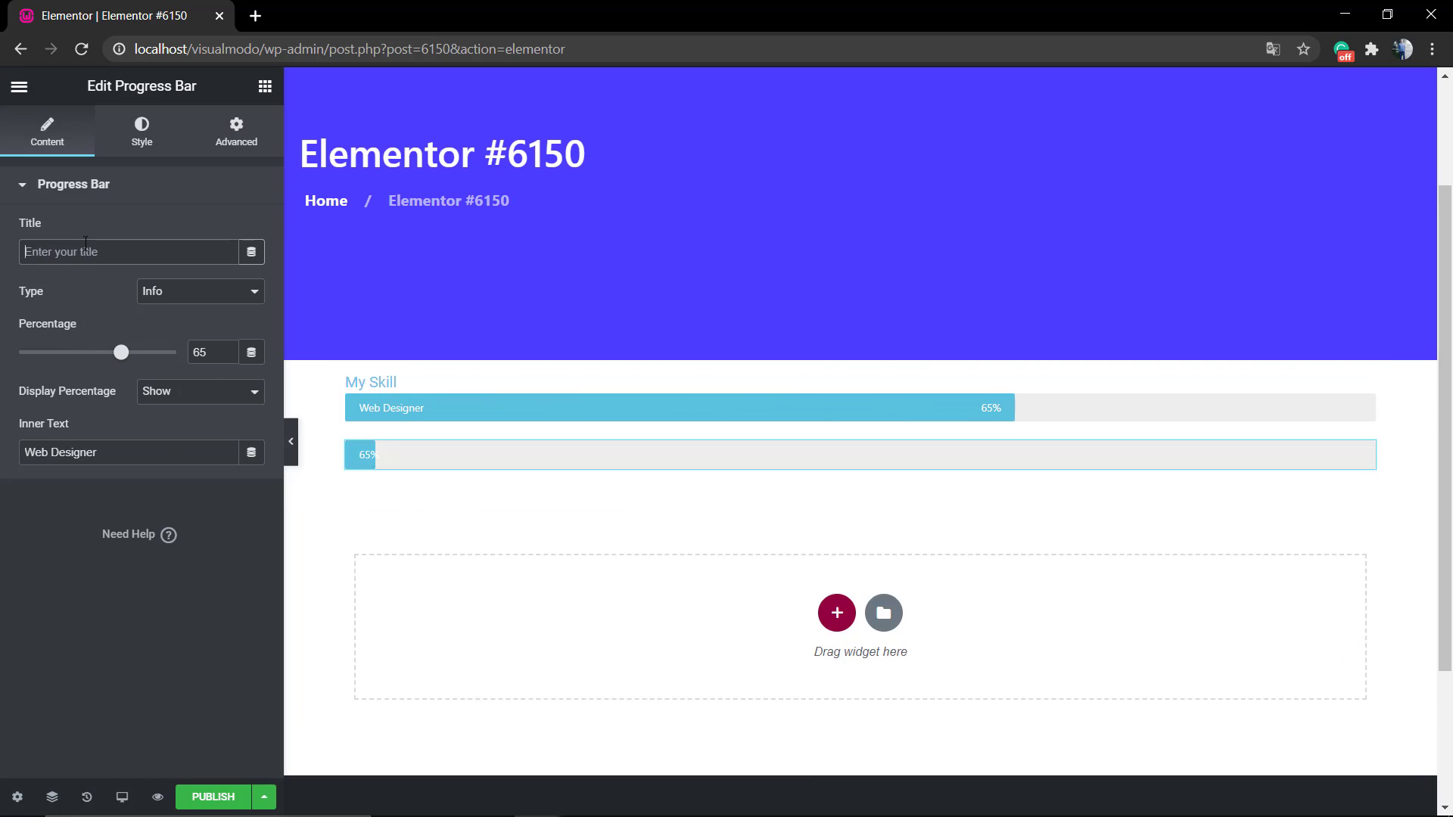
left_click(199, 290)
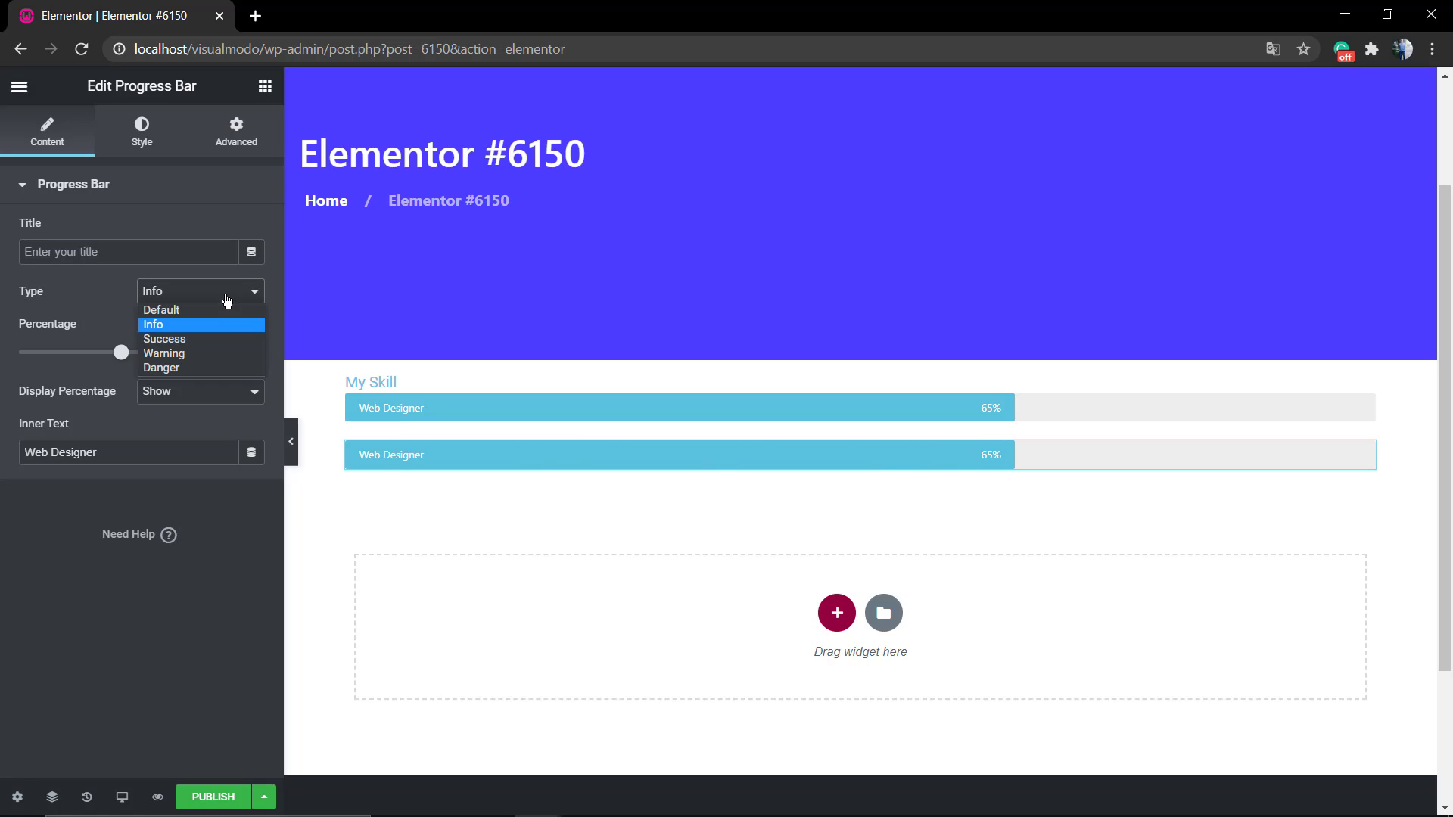
left_click(164, 339)
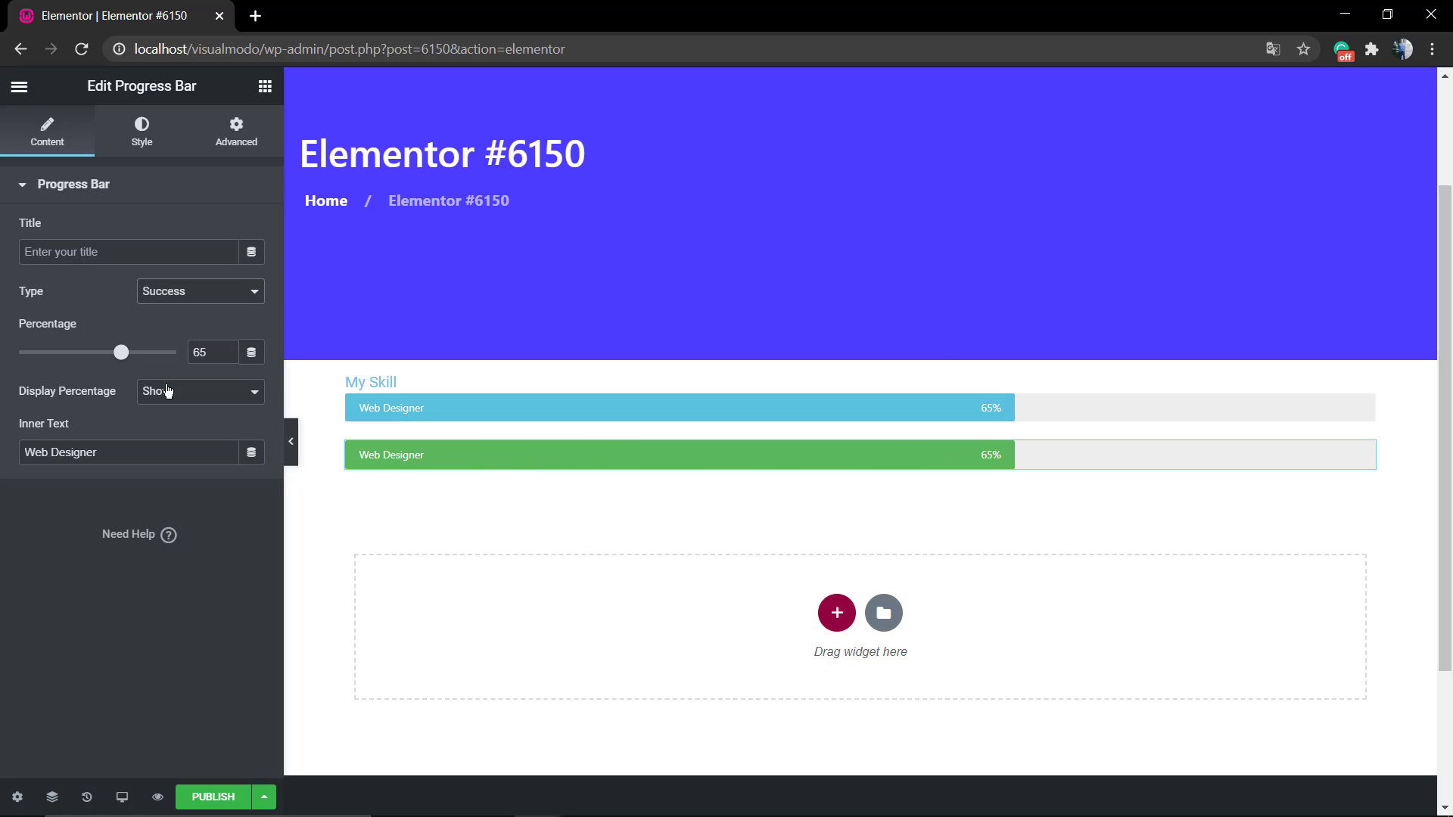
left_click_drag(121, 352, 142, 353)
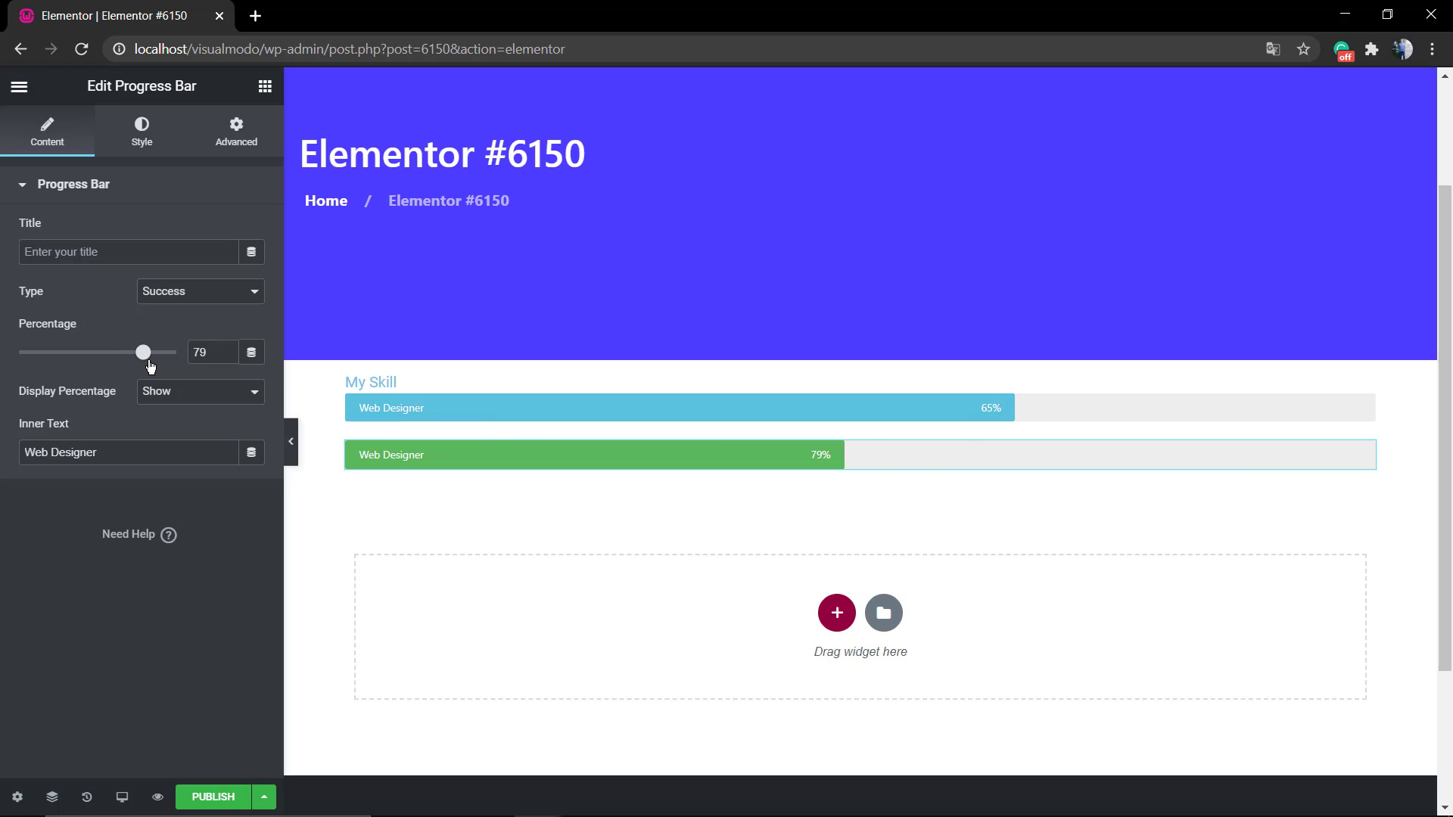
left_click_drag(142, 353, 160, 352)
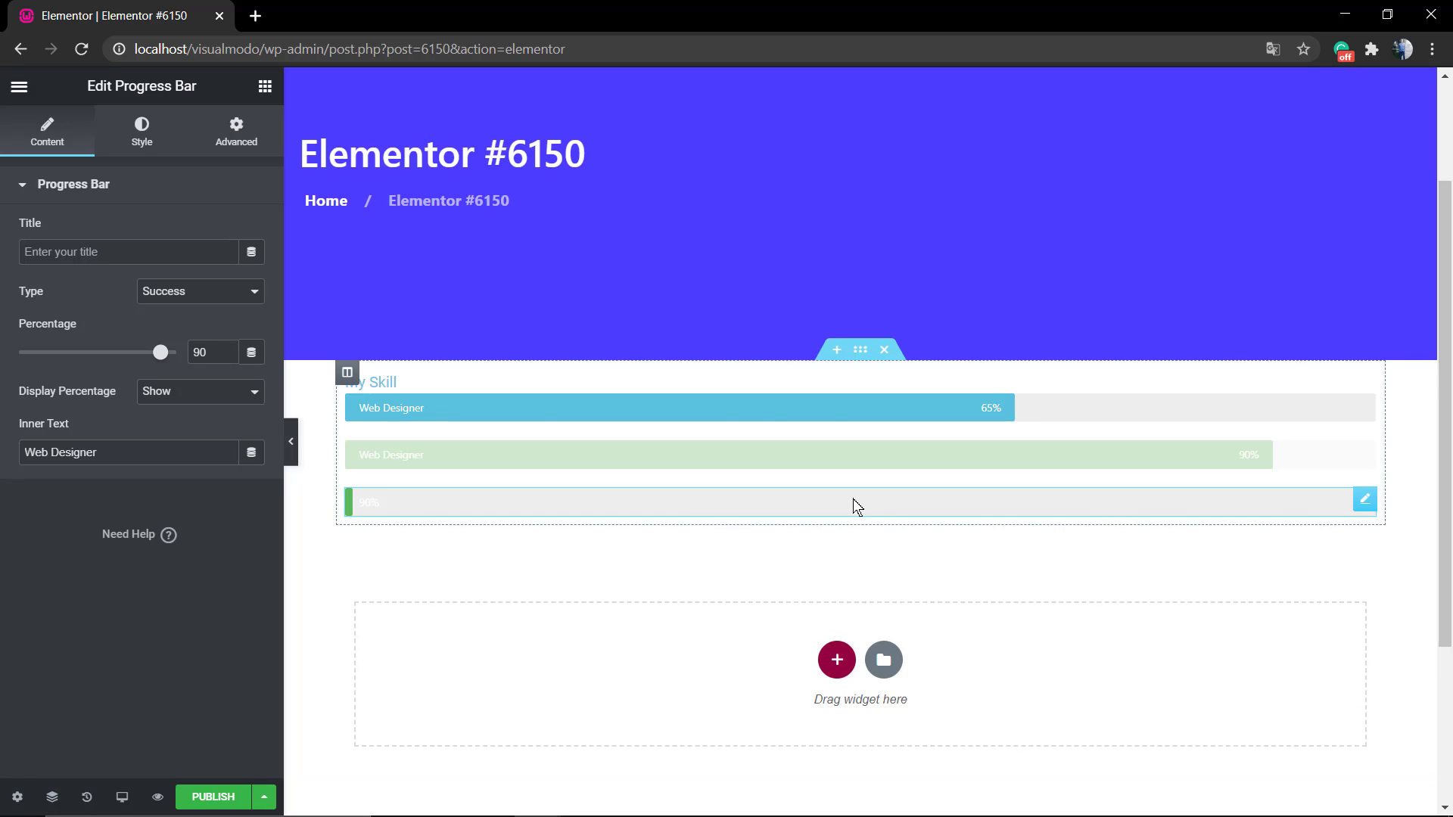
Make the third bar an orange Warning bar at 80%.
left_click(200, 291)
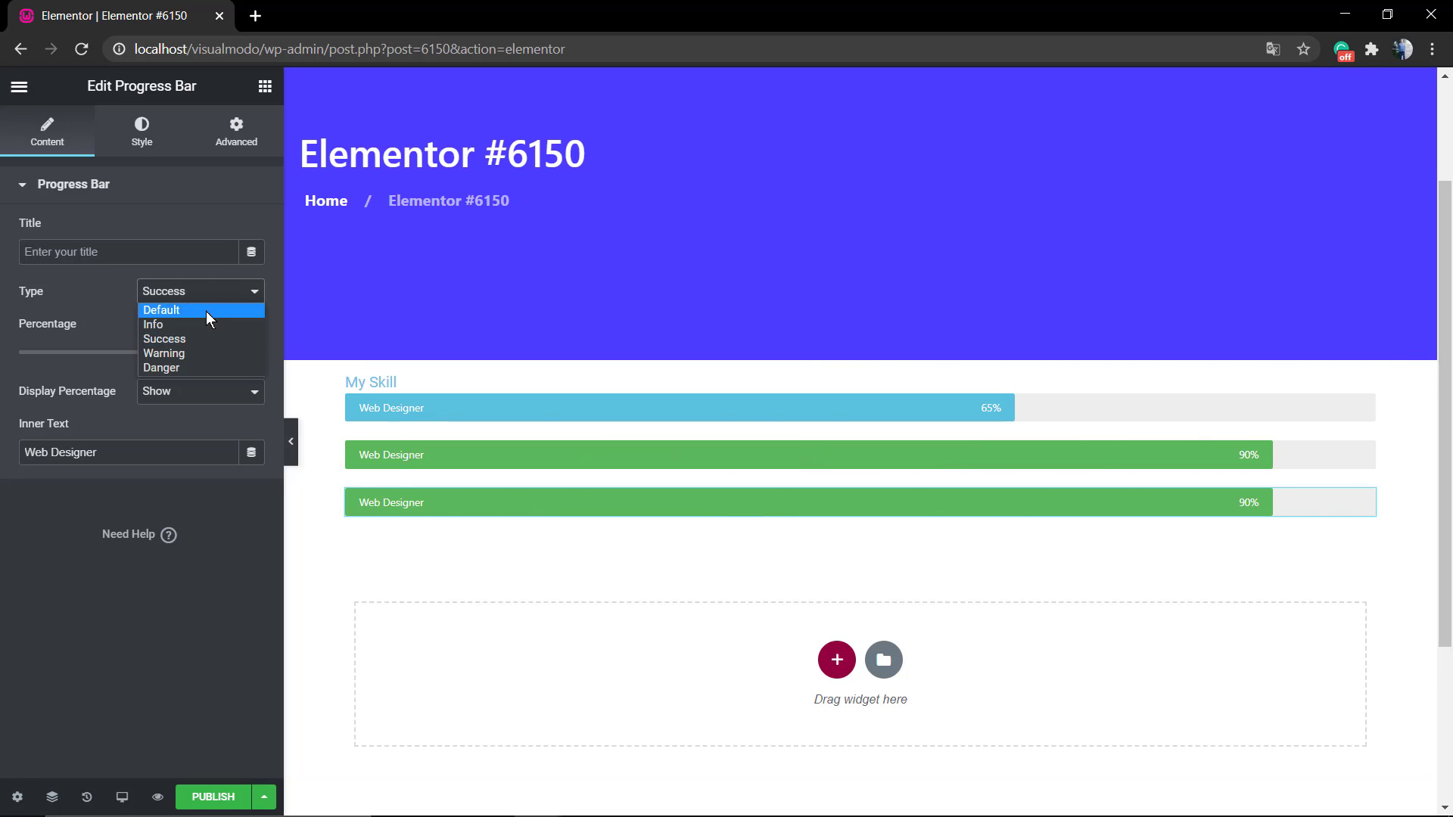
left_click(164, 354)
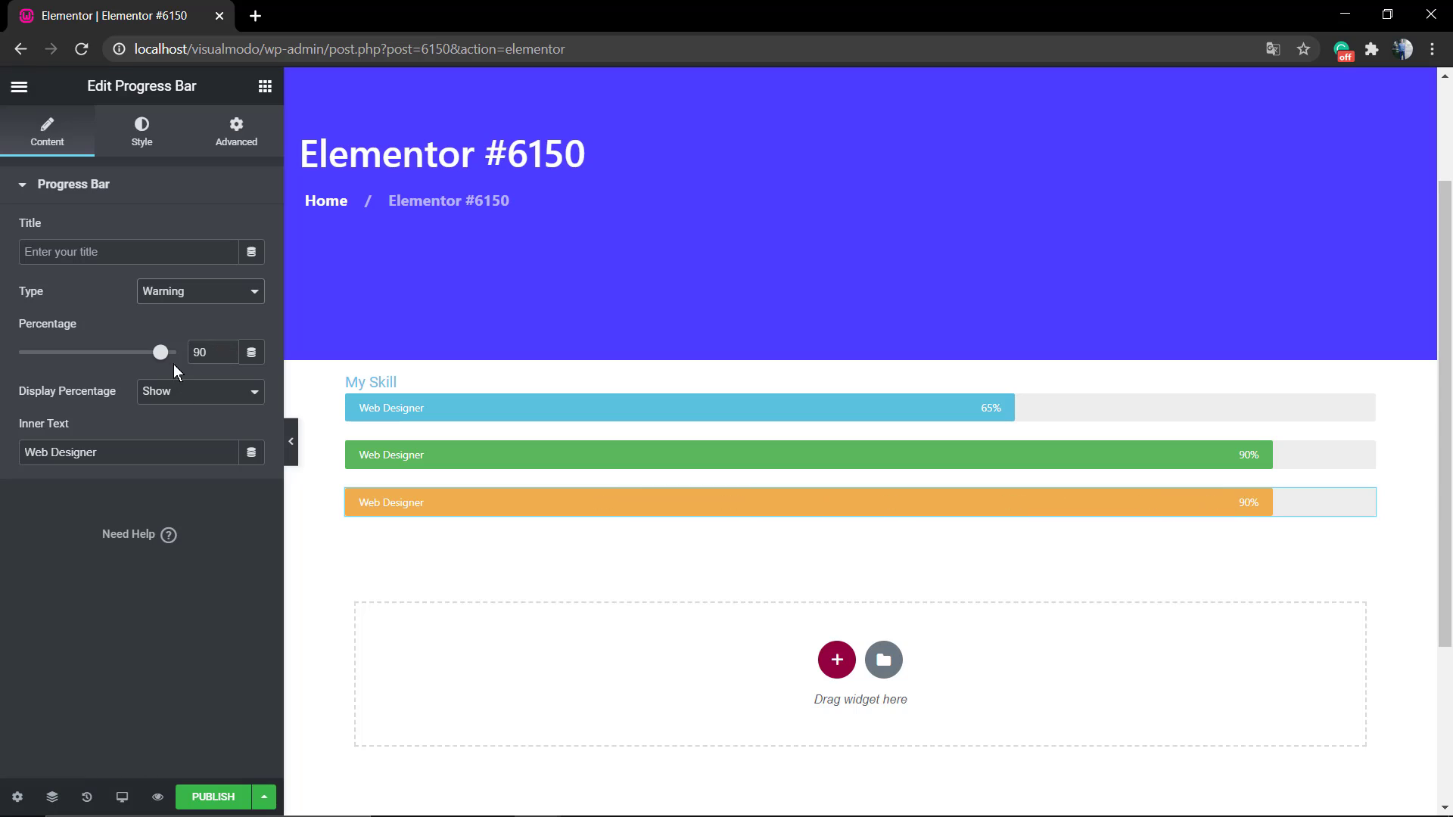
left_click_drag(162, 353, 155, 353)
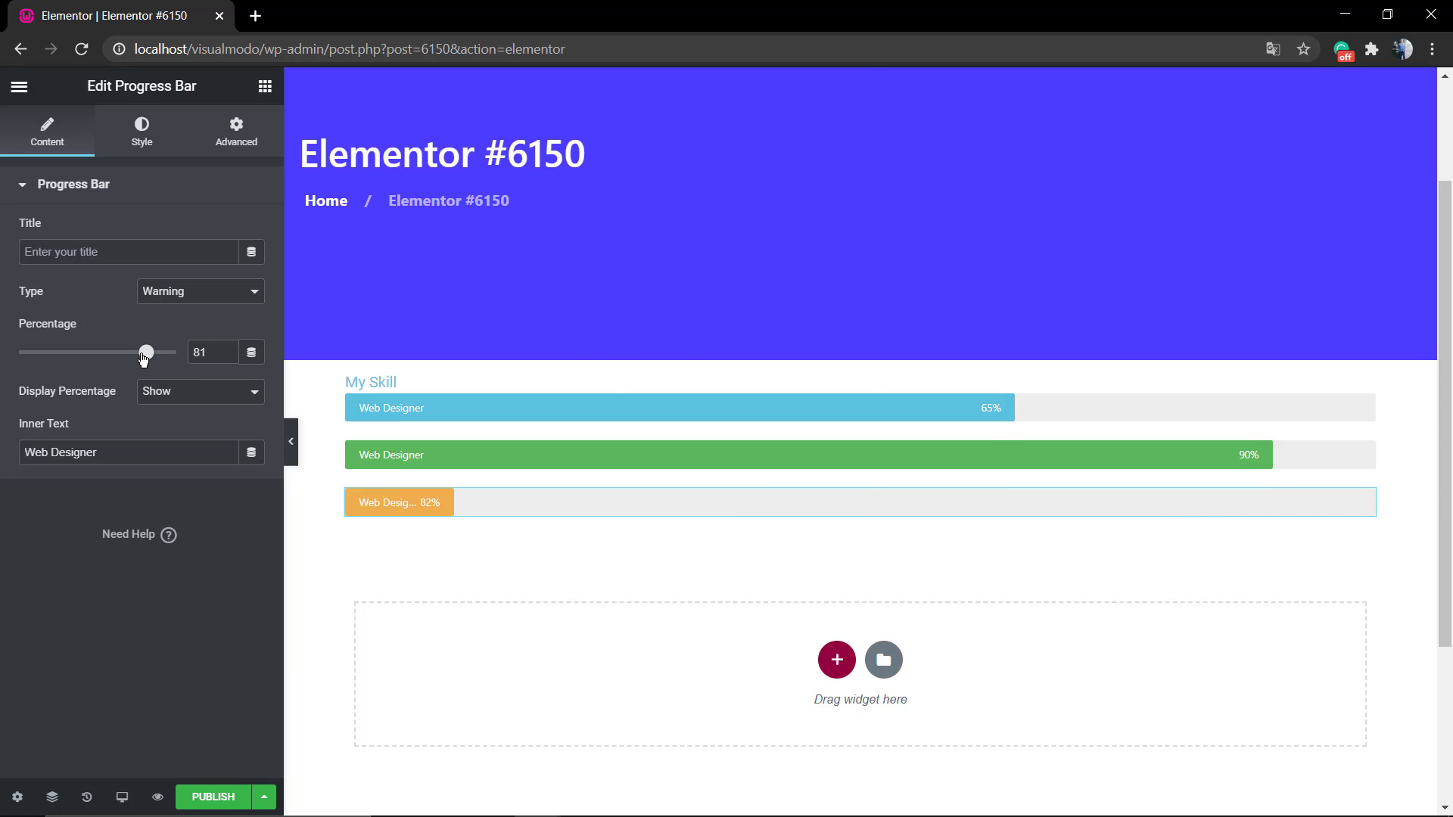
left_click_drag(147, 352, 144, 353)
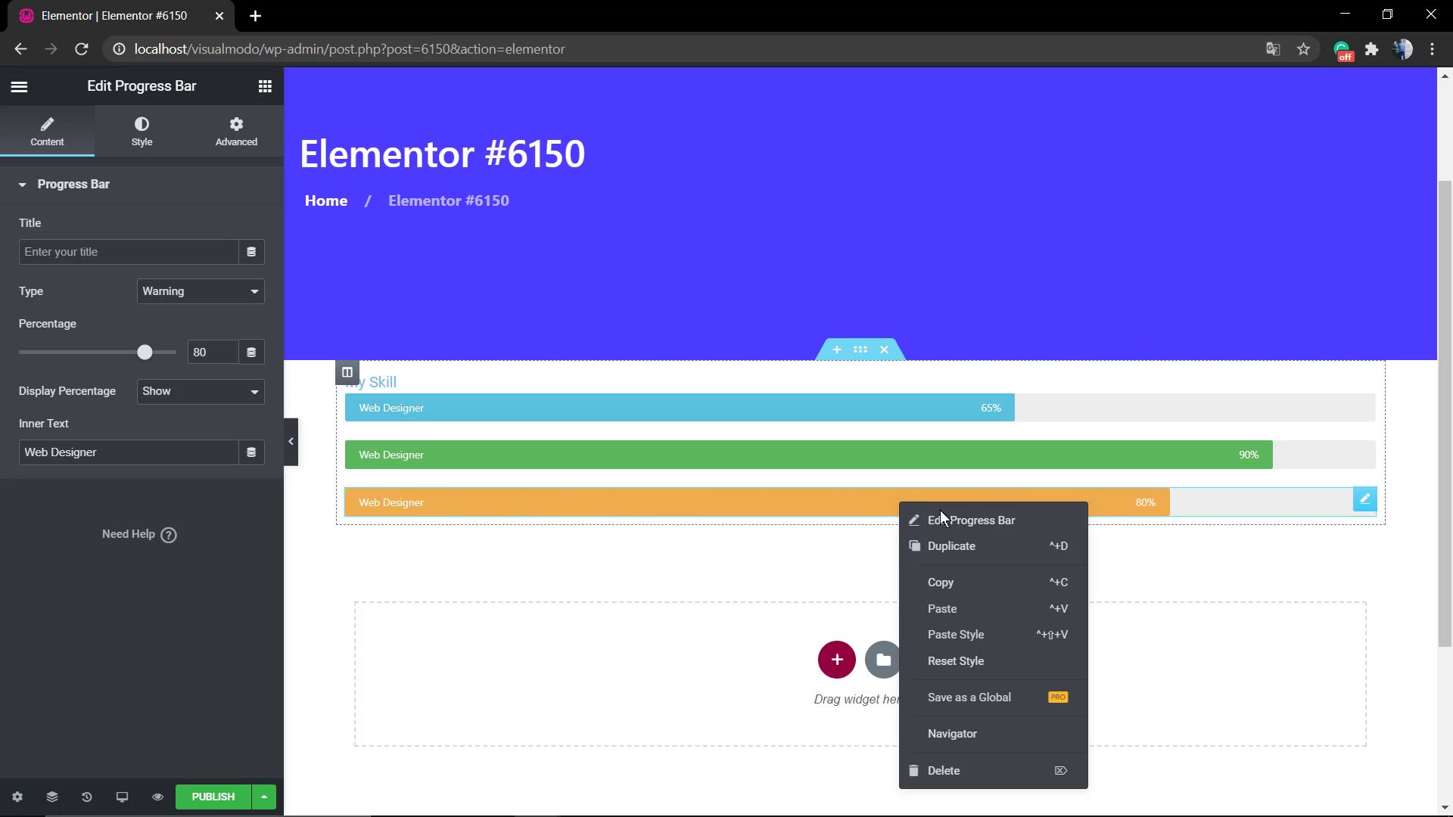
Duplicate the orange bar into a red Danger bar at 45%.
left_click(950, 546)
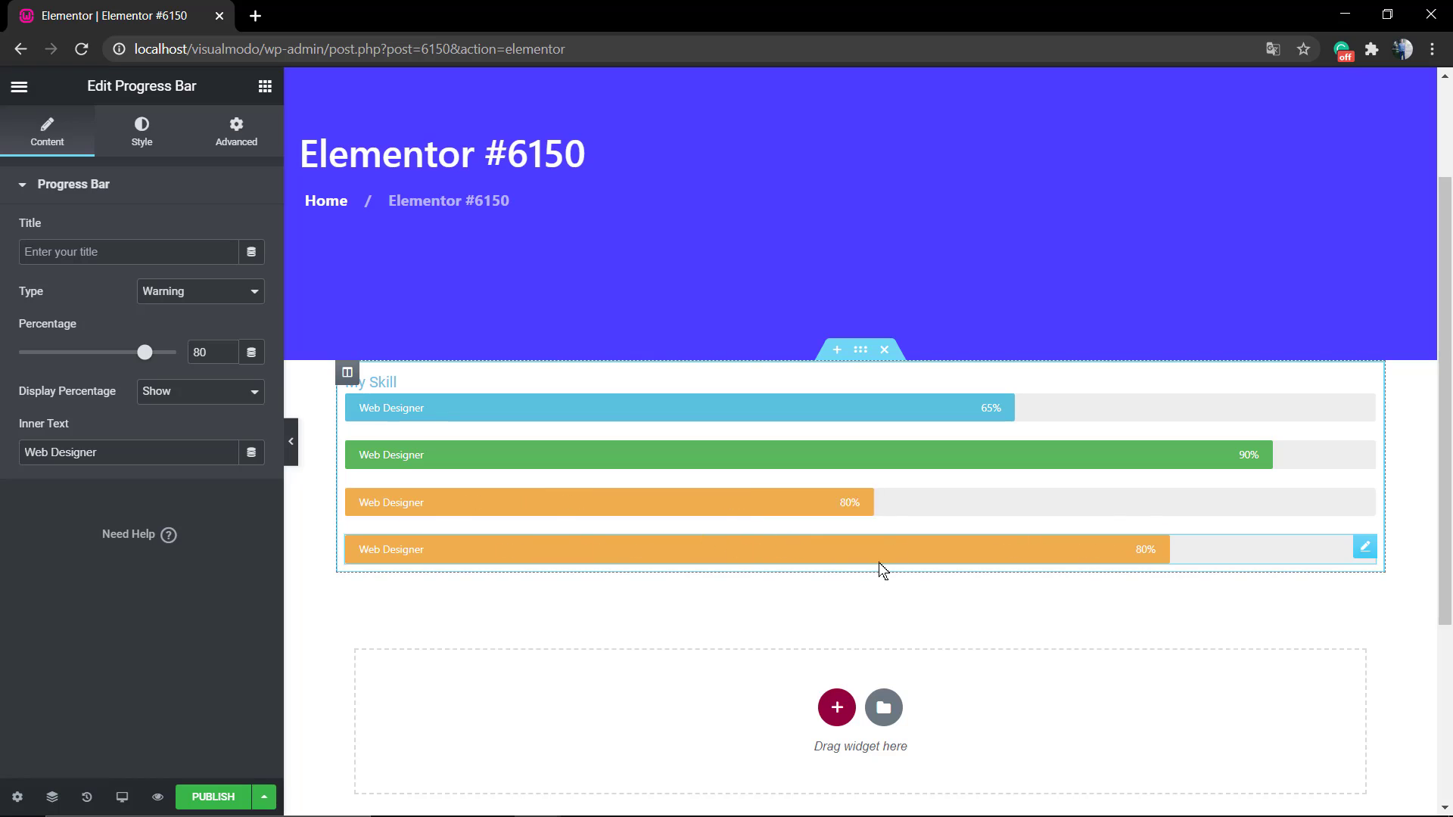
left_click(197, 291)
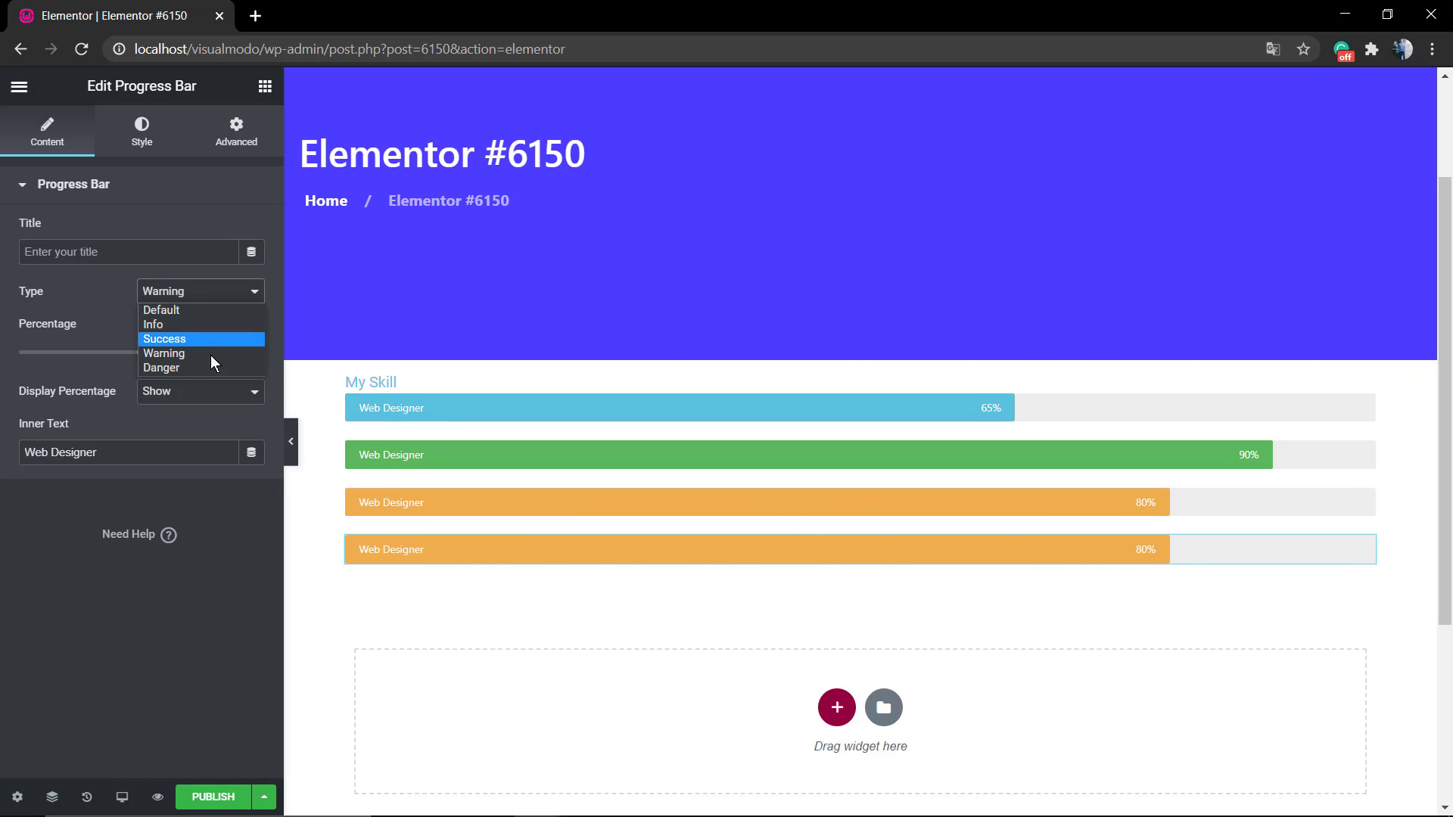
left_click(162, 368)
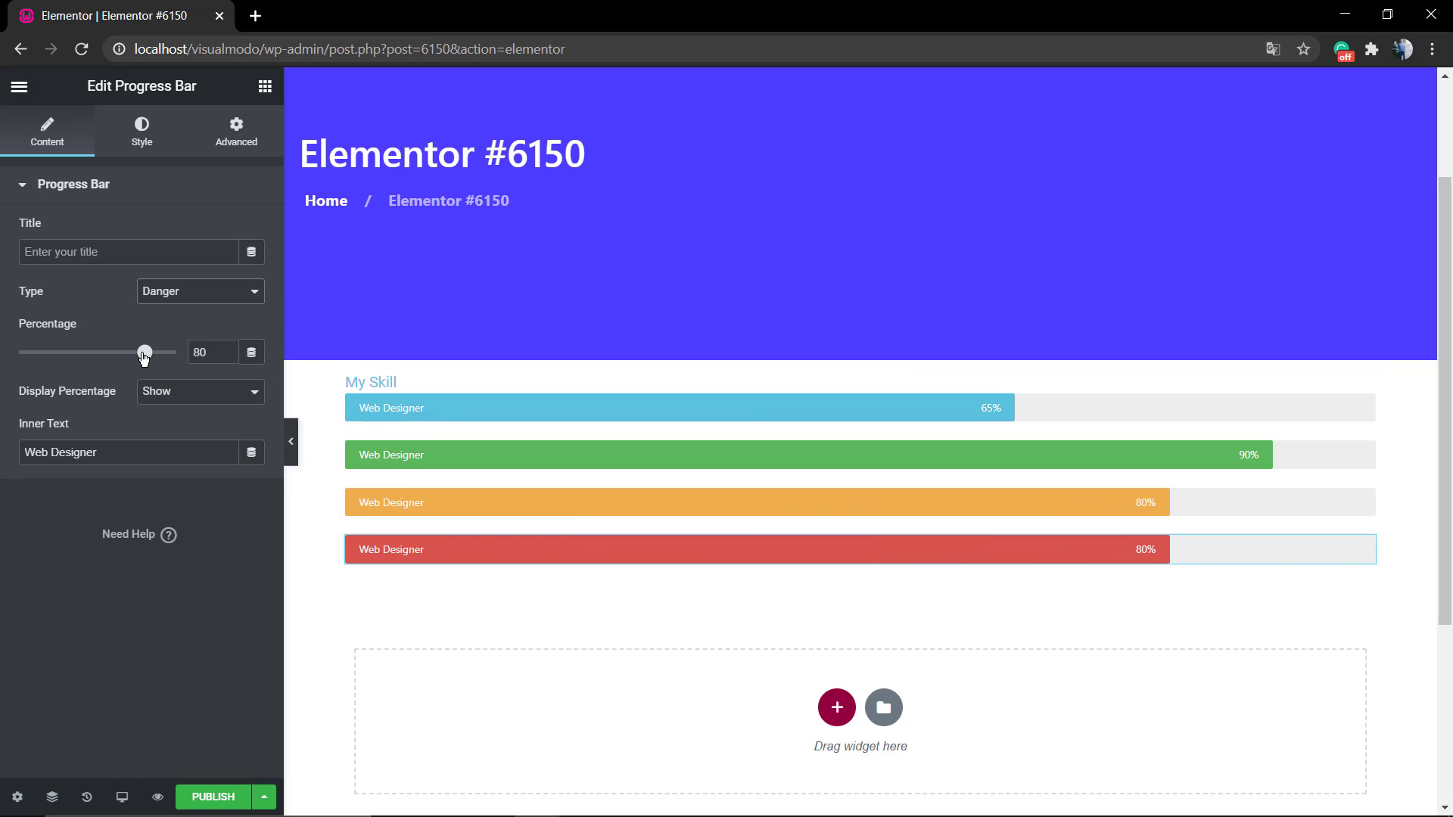
left_click_drag(143, 352, 89, 353)
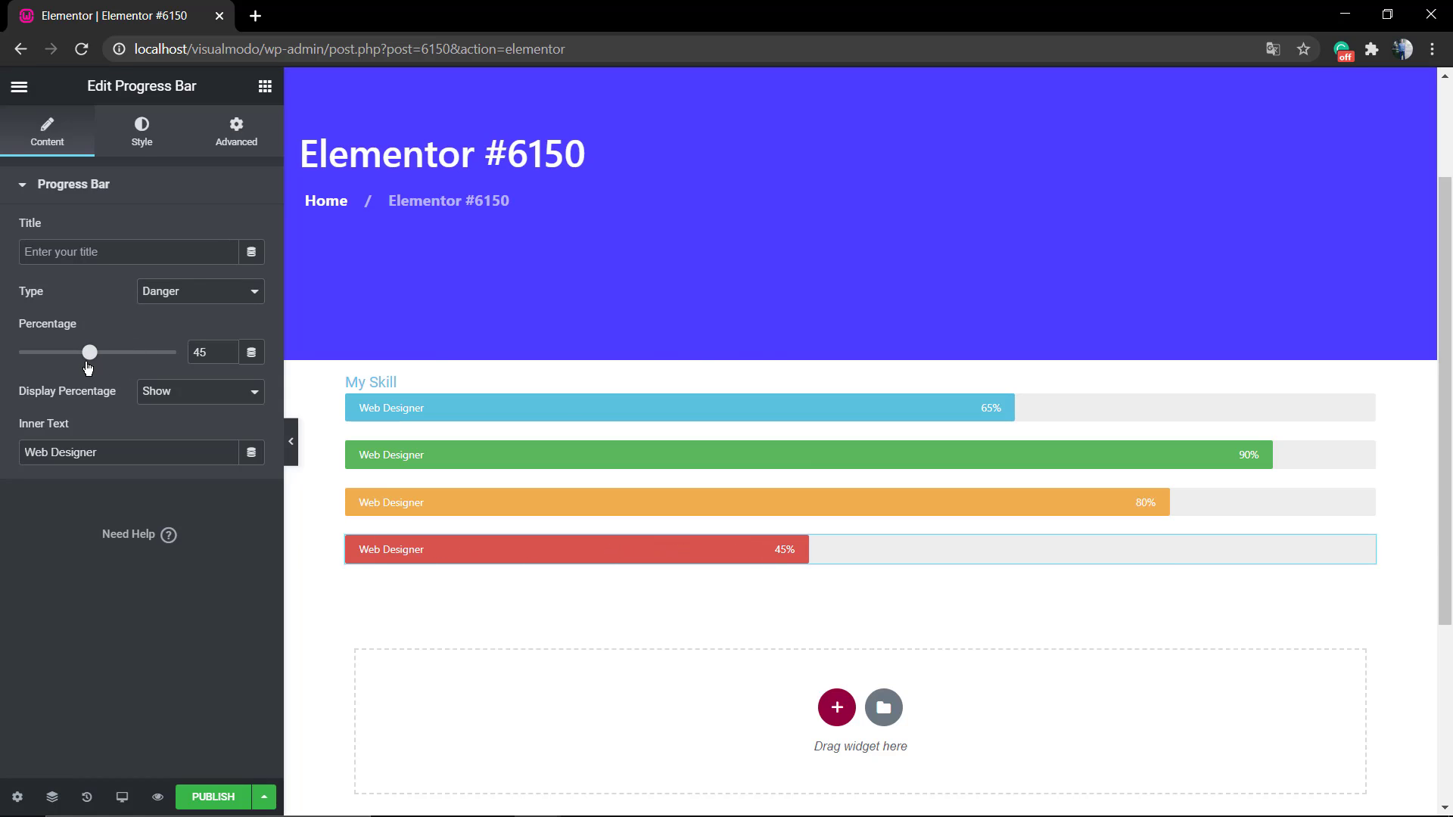
mouse_move(914, 366)
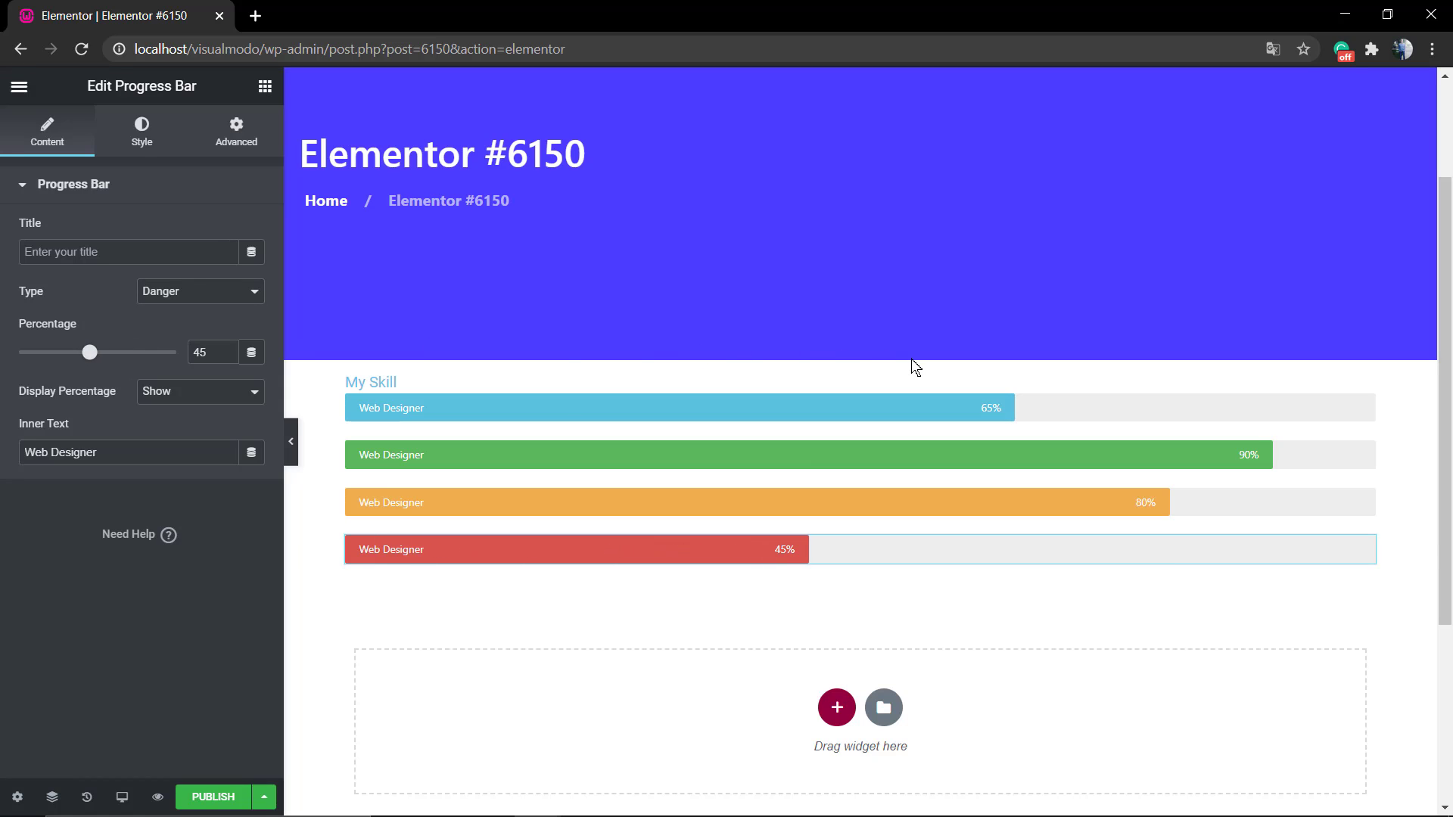
mouse_move(915, 313)
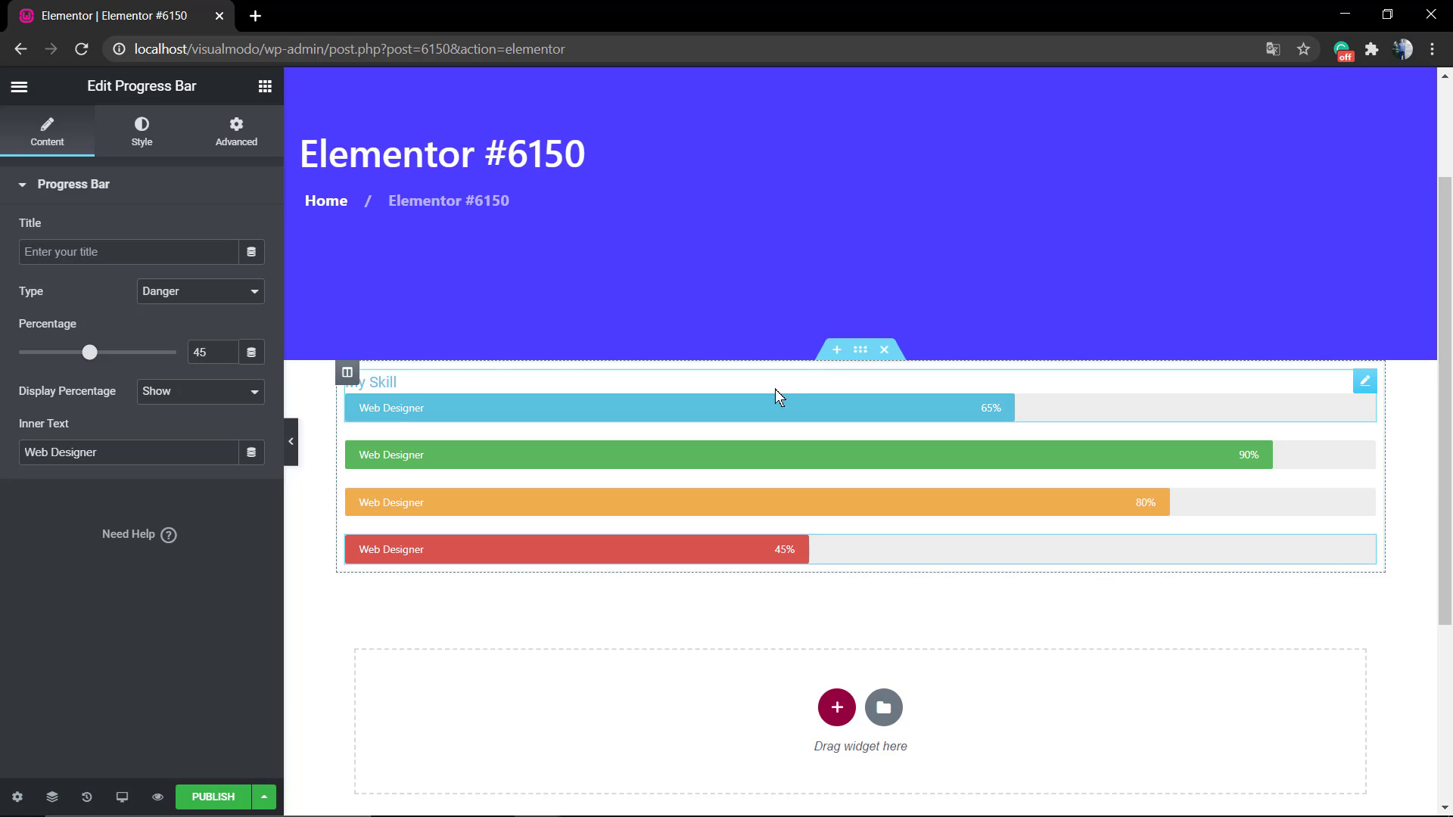
Set the bars' section top margin to 25 px in its Advanced settings.
left_click(859, 349)
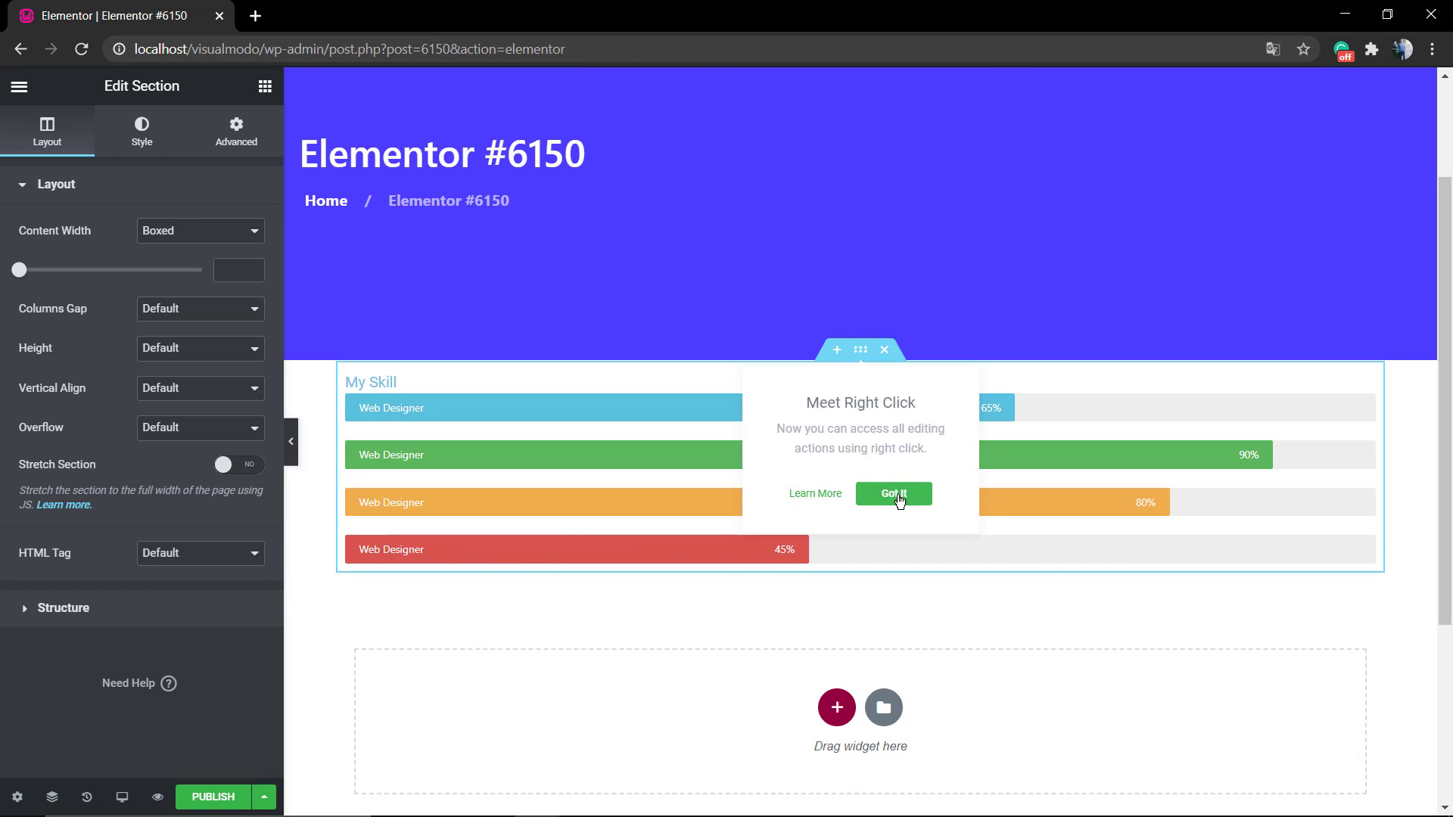
left_click(892, 494)
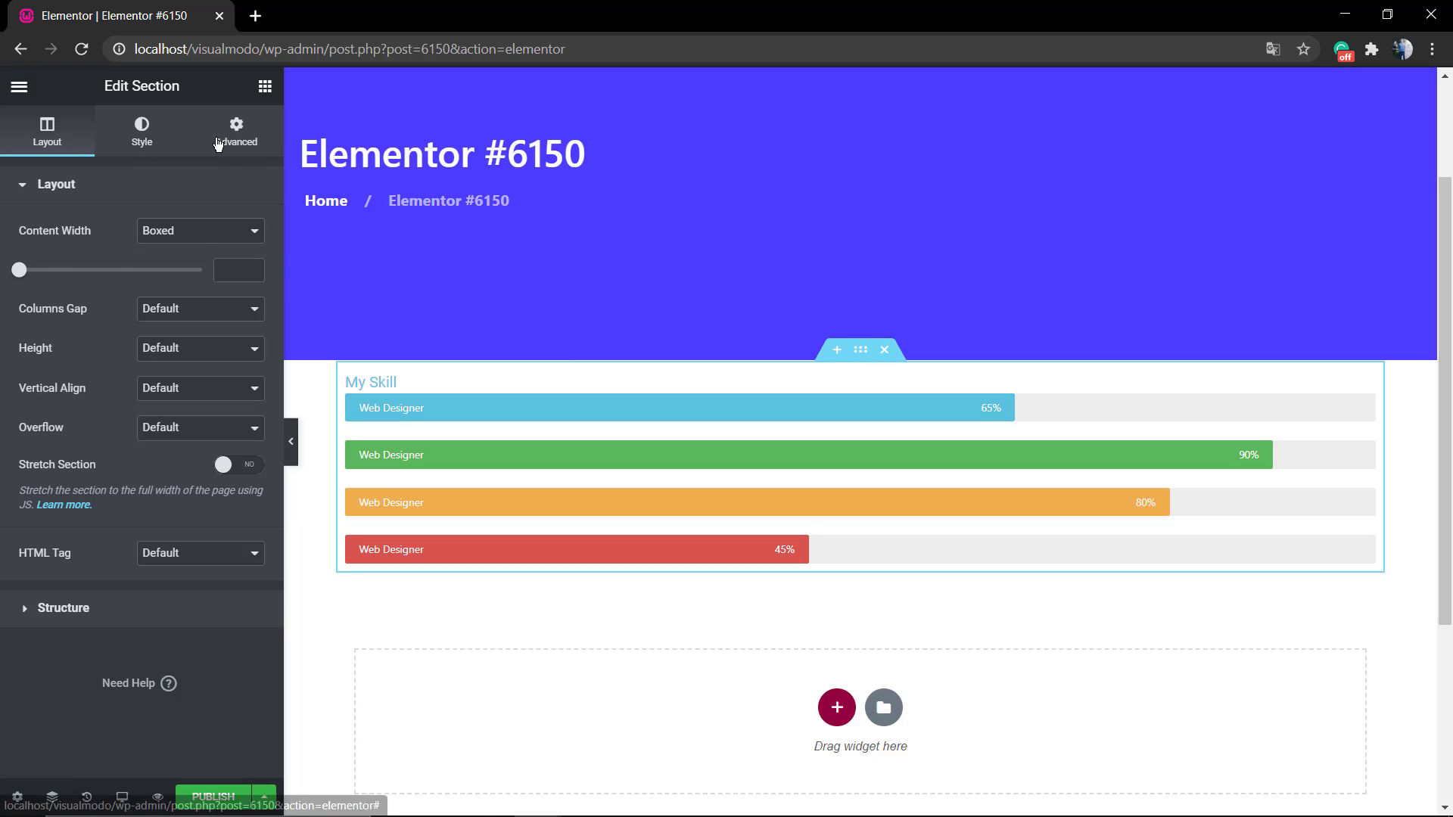
left_click(236, 130)
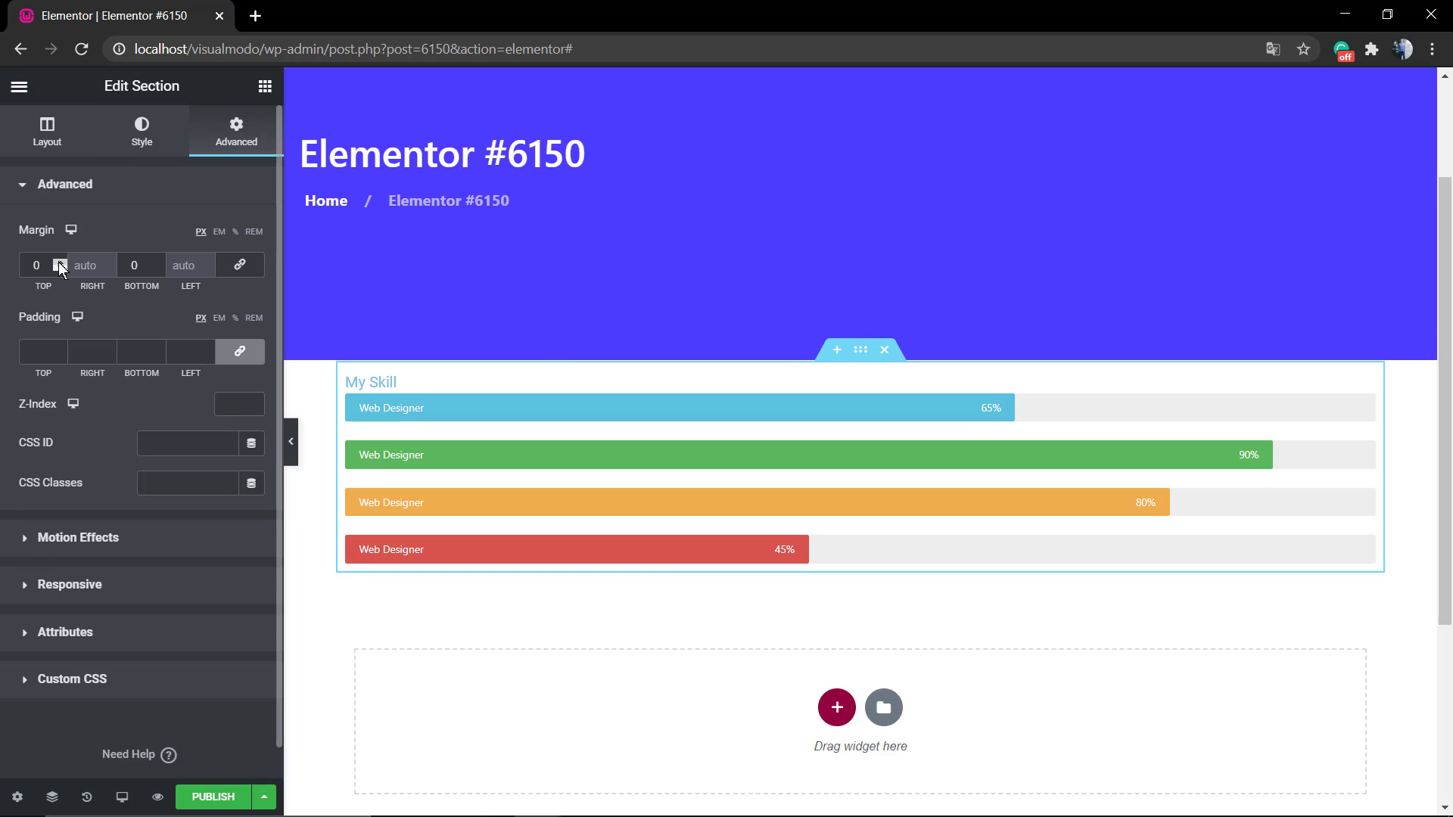
type("25")
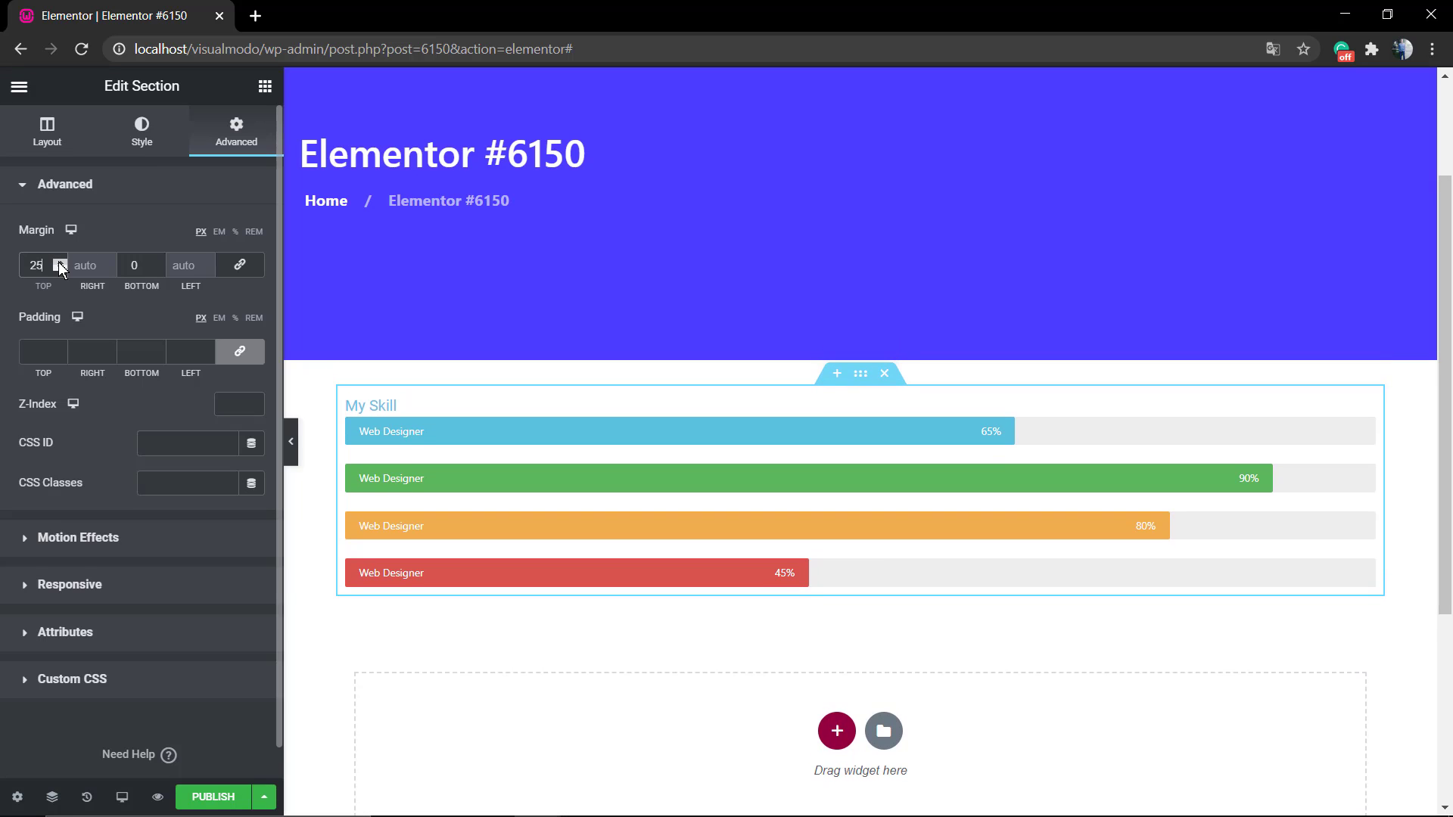